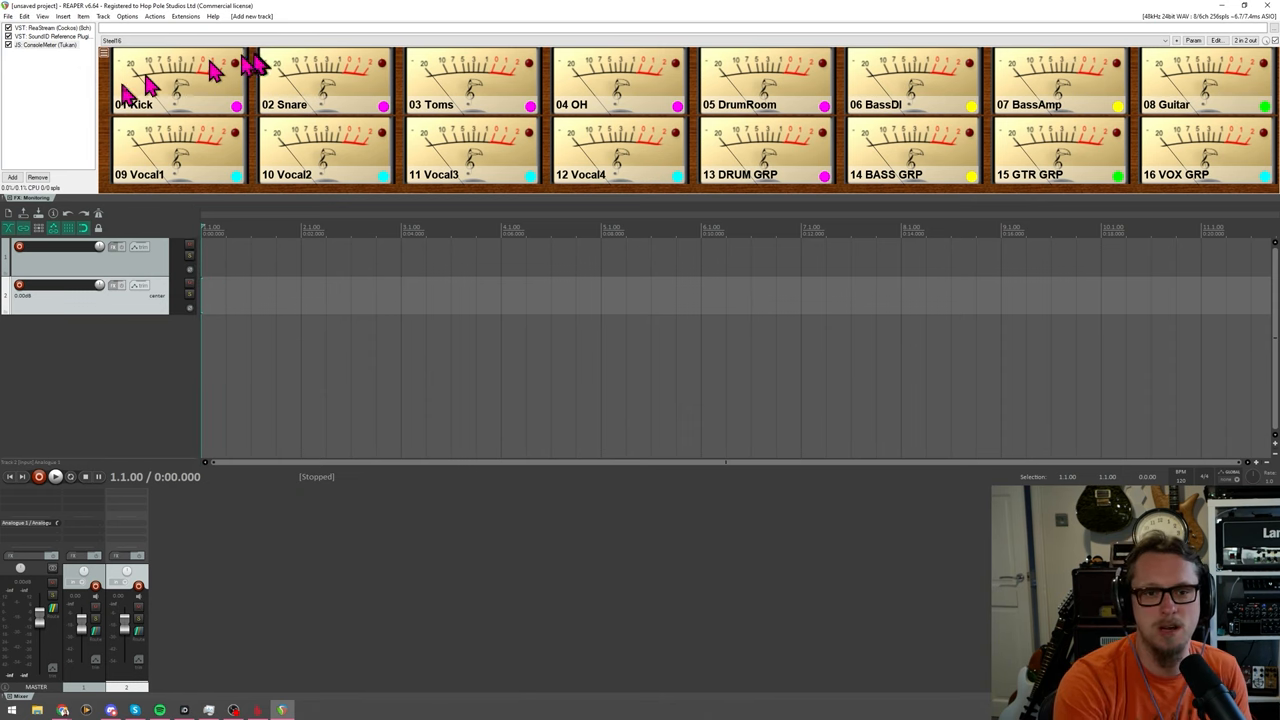
mouse_move(85, 122)
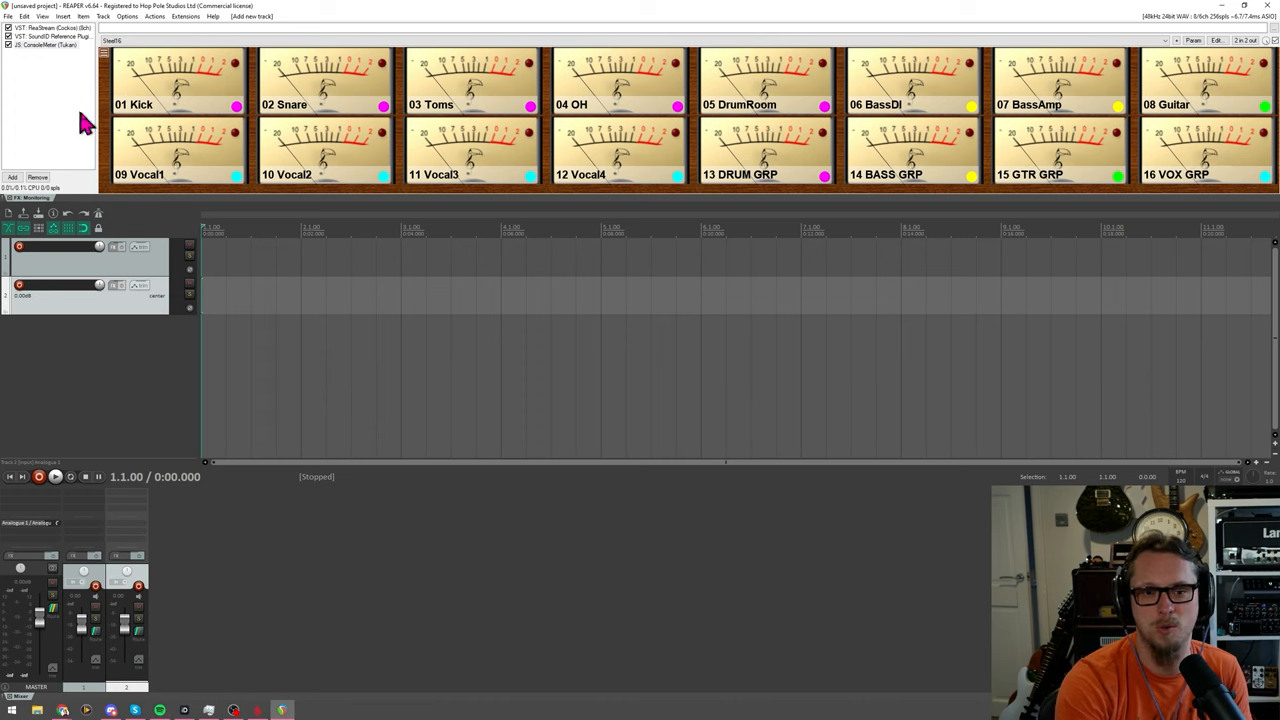
mouse_move(168, 138)
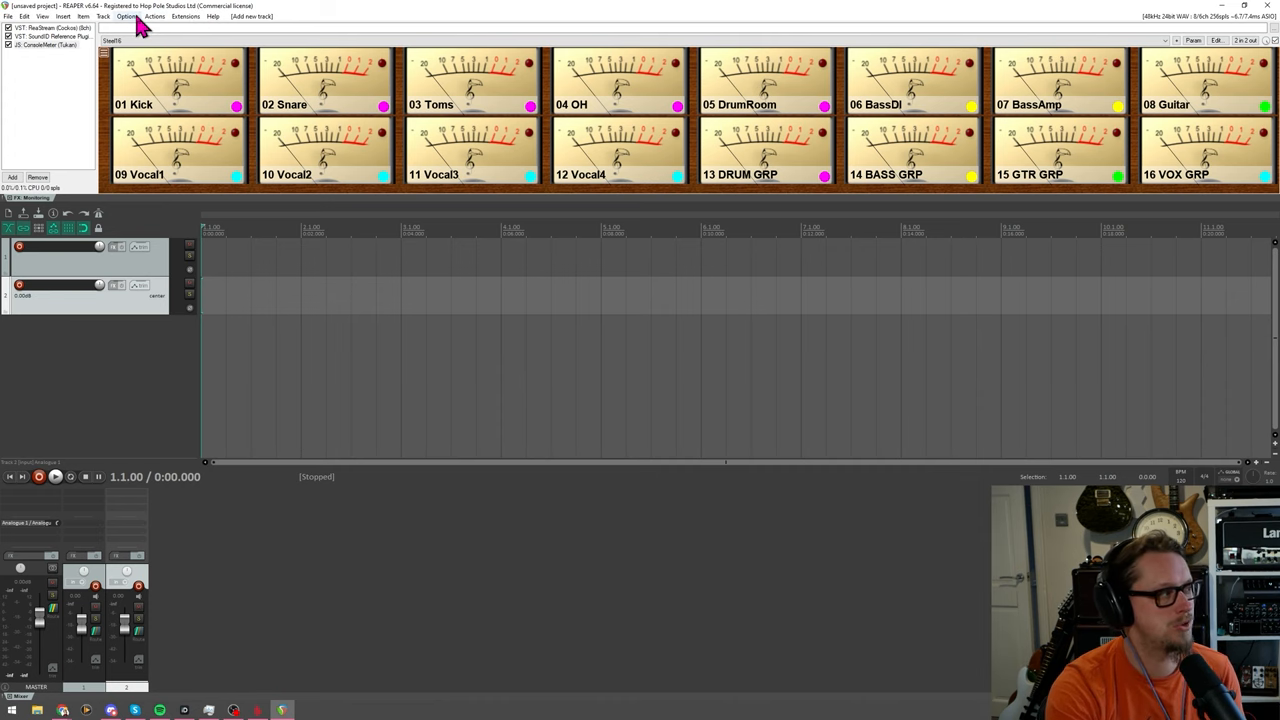
Open Preferences from the Options menu and select the General page.
left_click(127, 16)
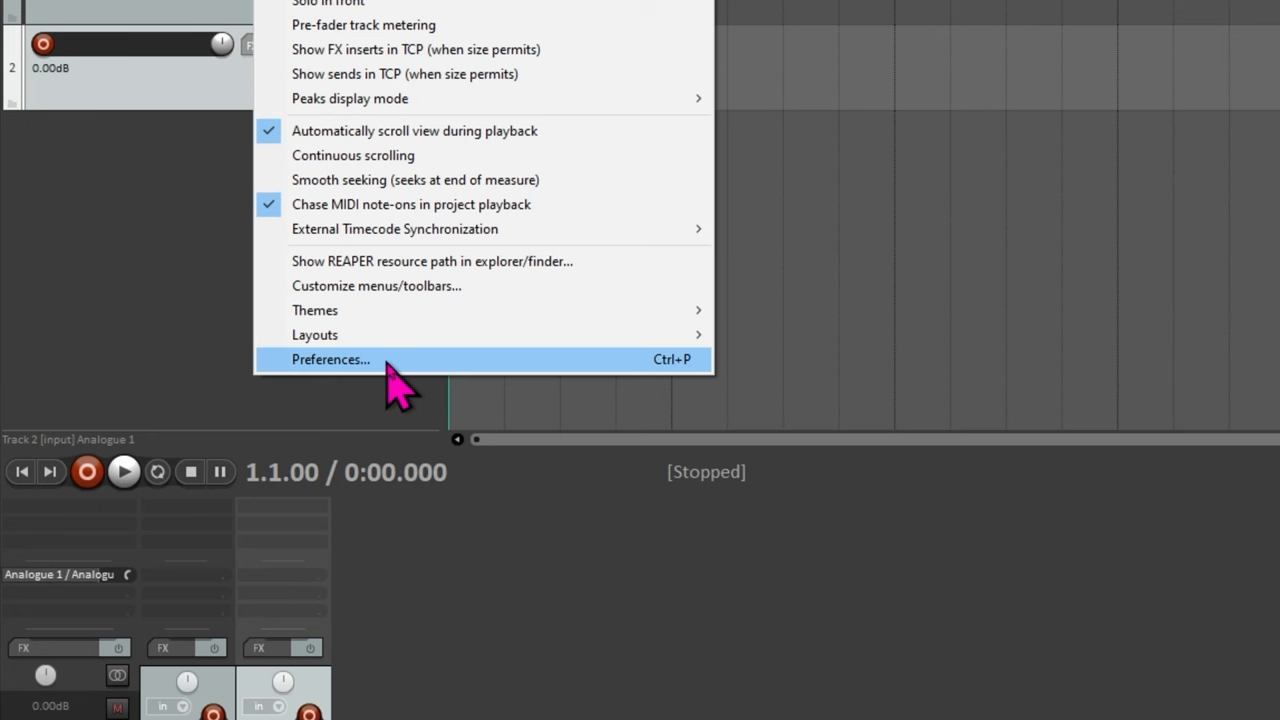
left_click(330, 359)
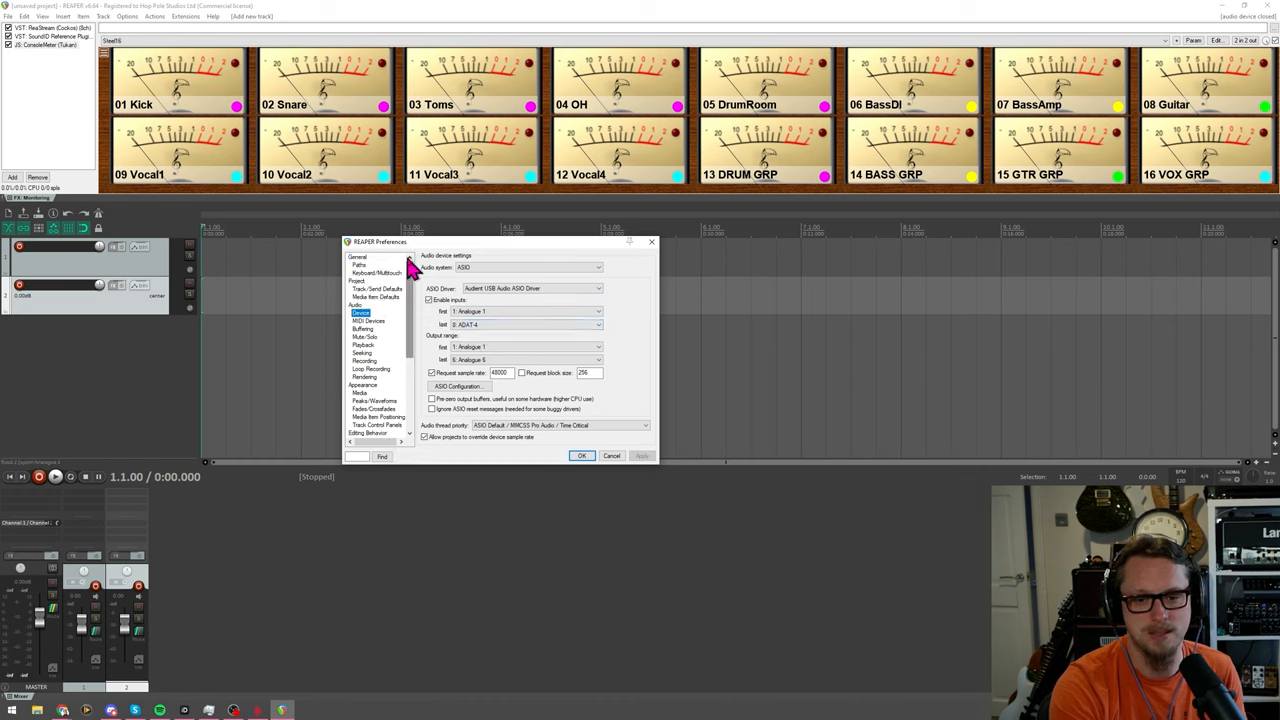
left_click(358, 257)
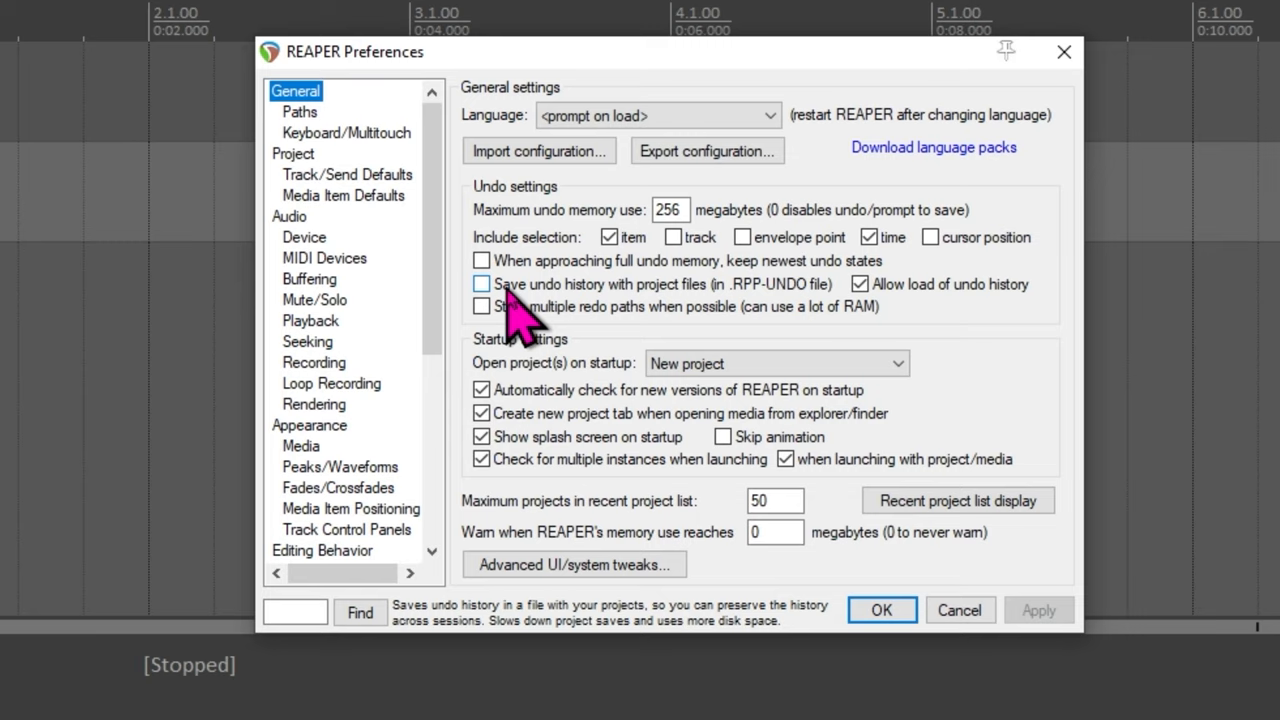
mouse_move(525, 320)
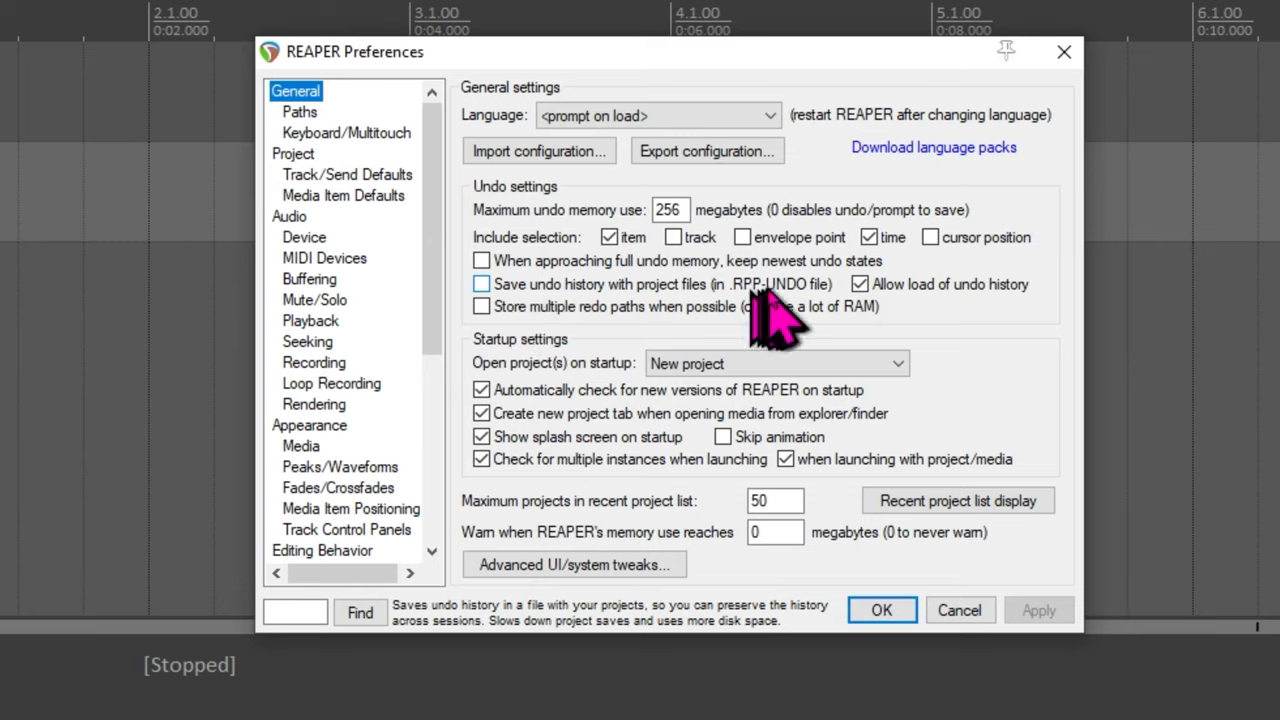
mouse_move(760, 315)
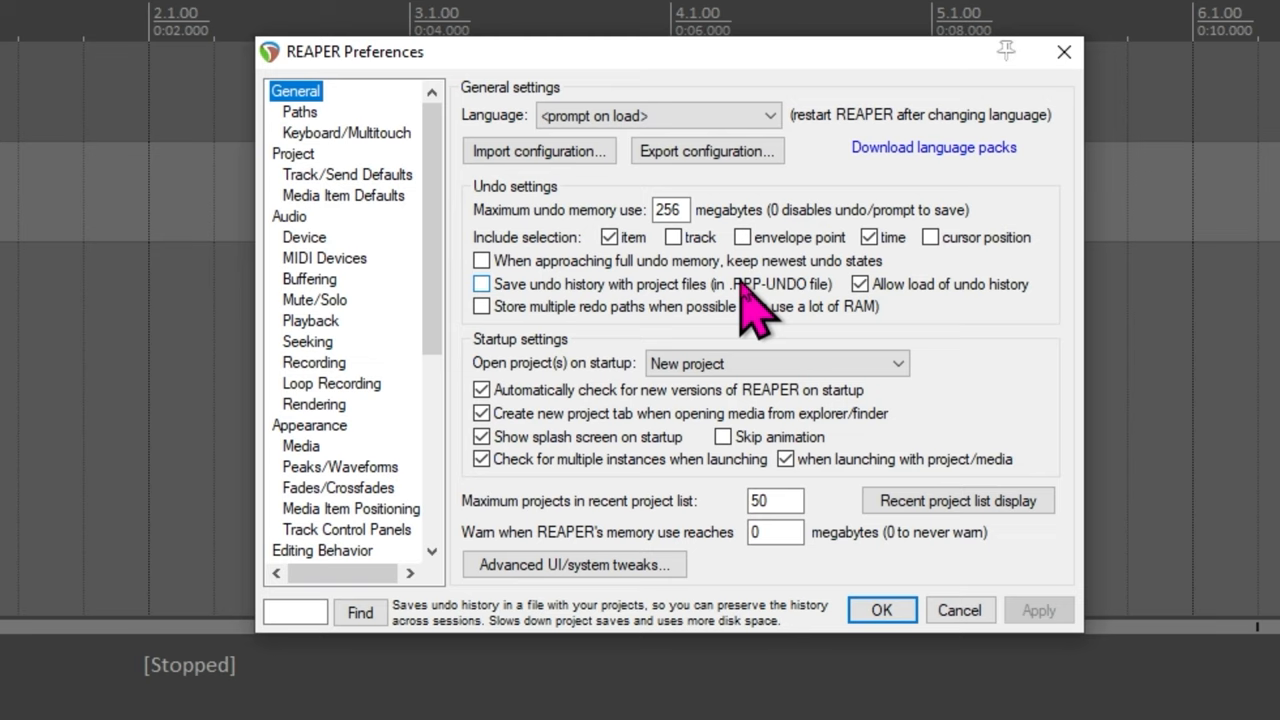
mouse_move(555, 310)
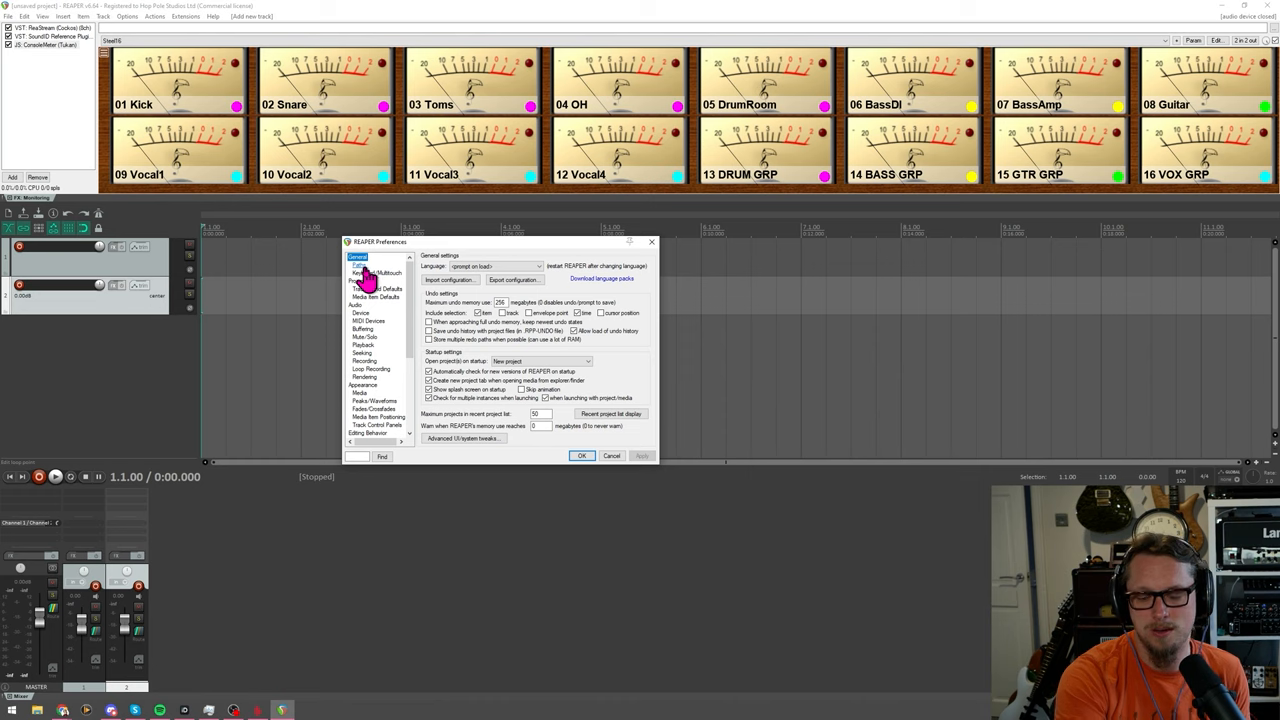
Switch Preferences to the Paths page showing the default project, render and recording paths.
left_click(358, 265)
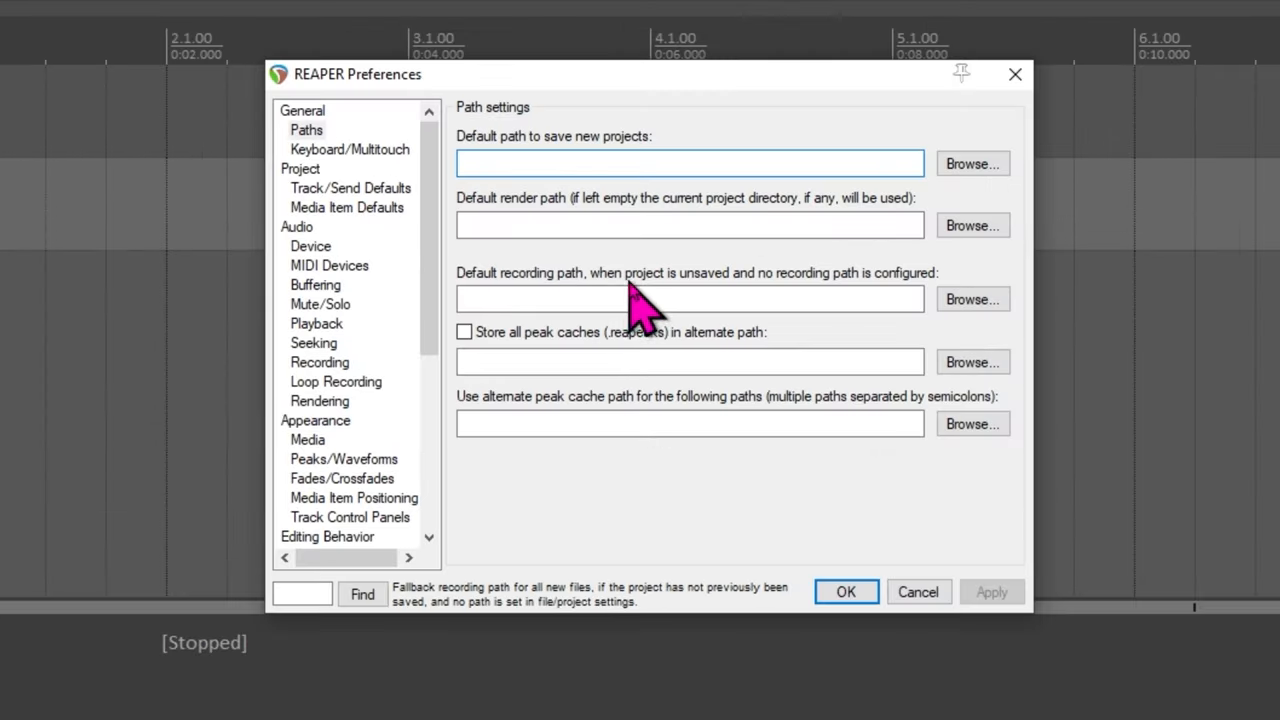
mouse_move(550, 480)
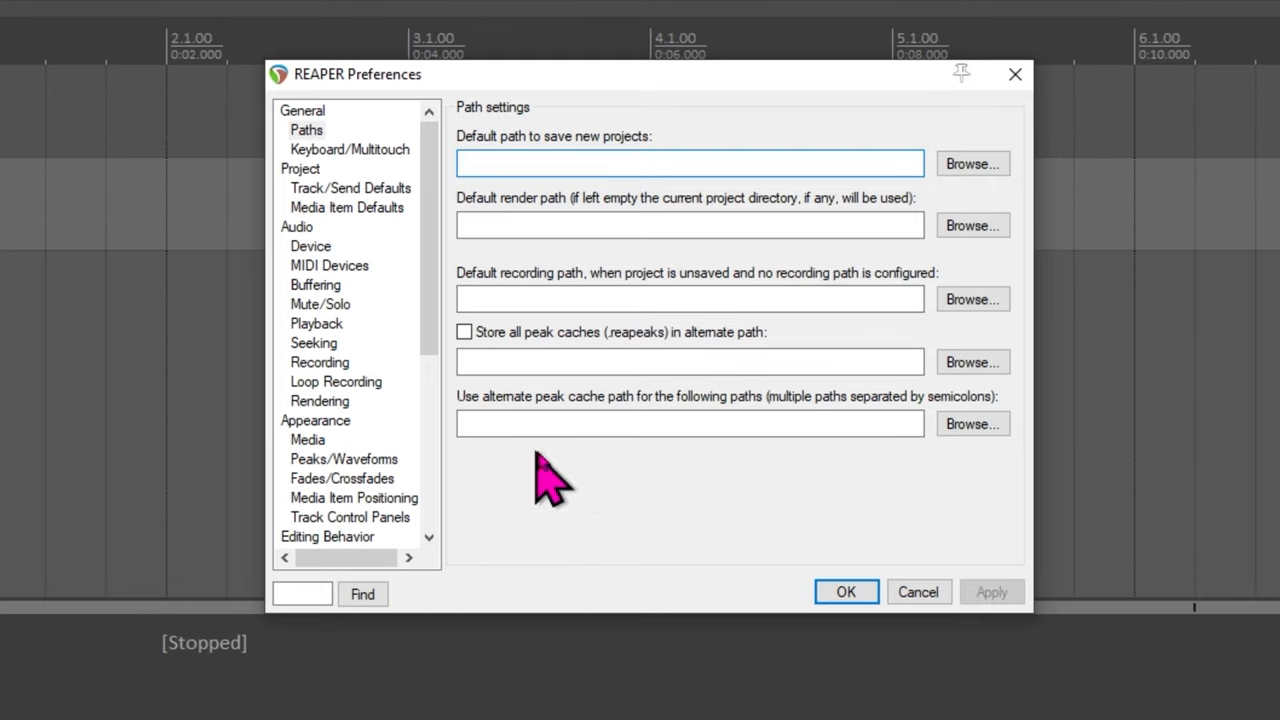
left_click(689, 163)
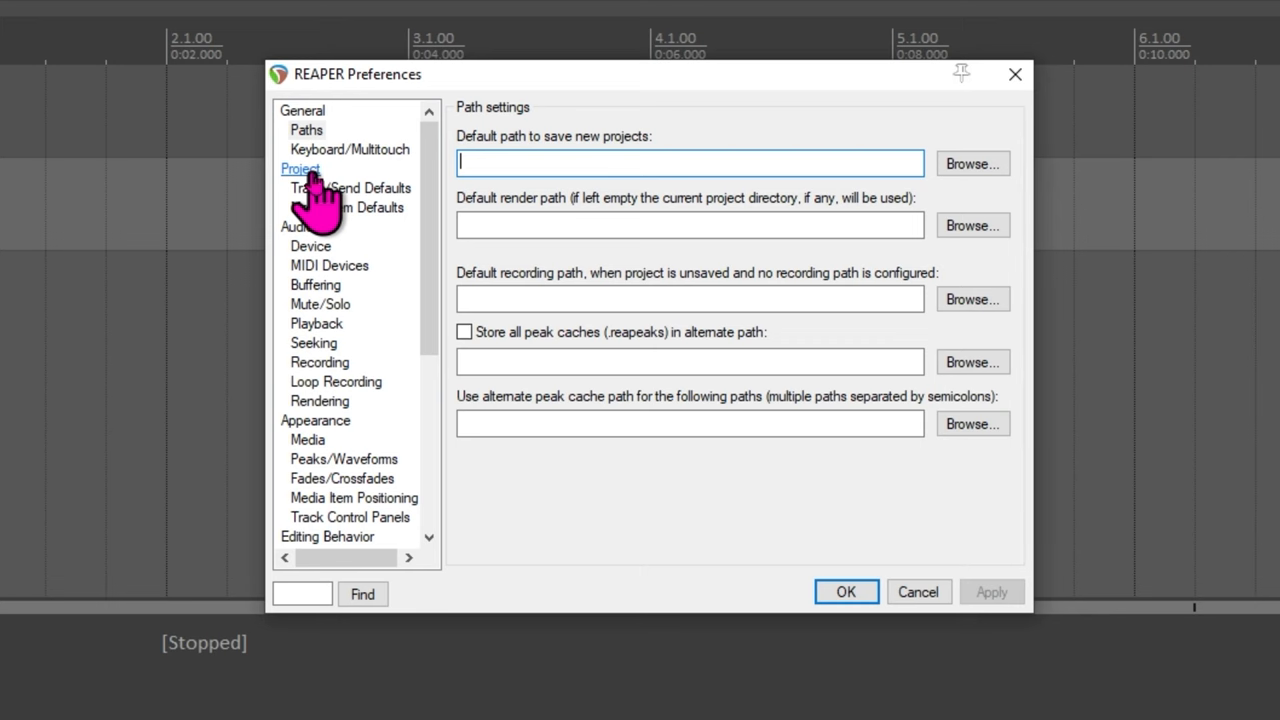
Switch Preferences to the Project page with its auto-save options.
left_click(300, 168)
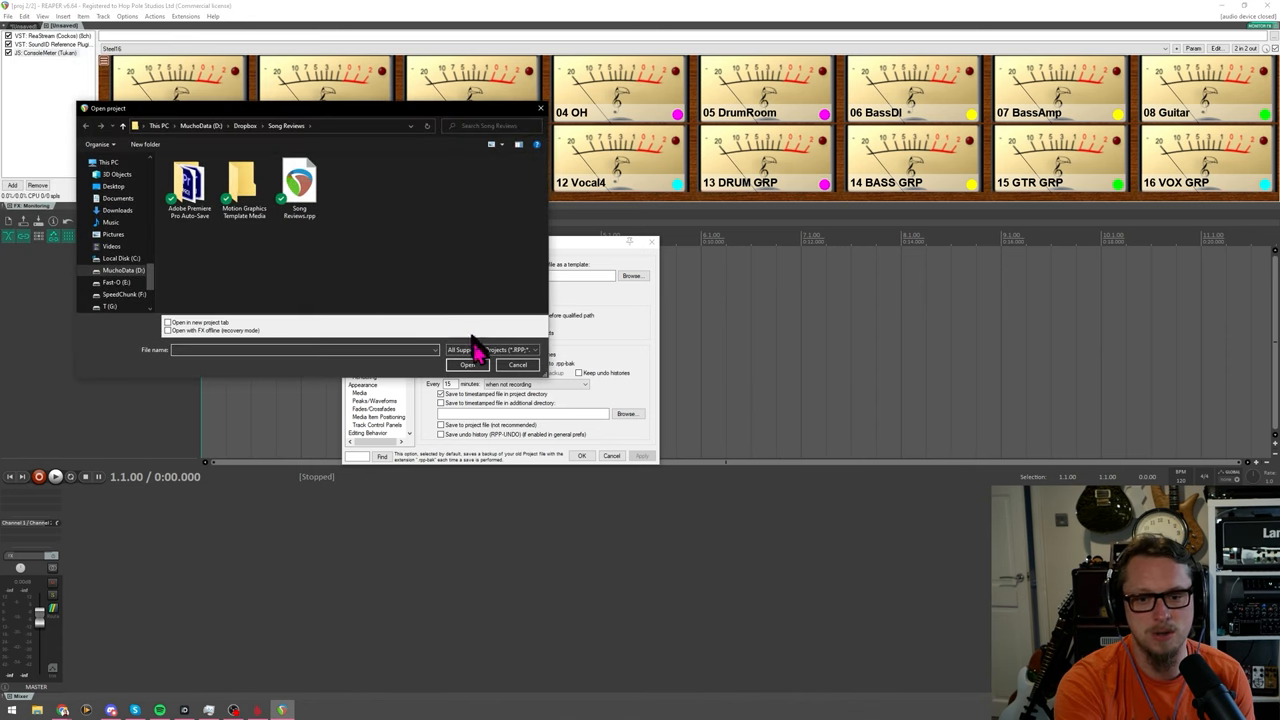
Choose which project file types the open-project browser lists to find the backup file.
left_click(515, 349)
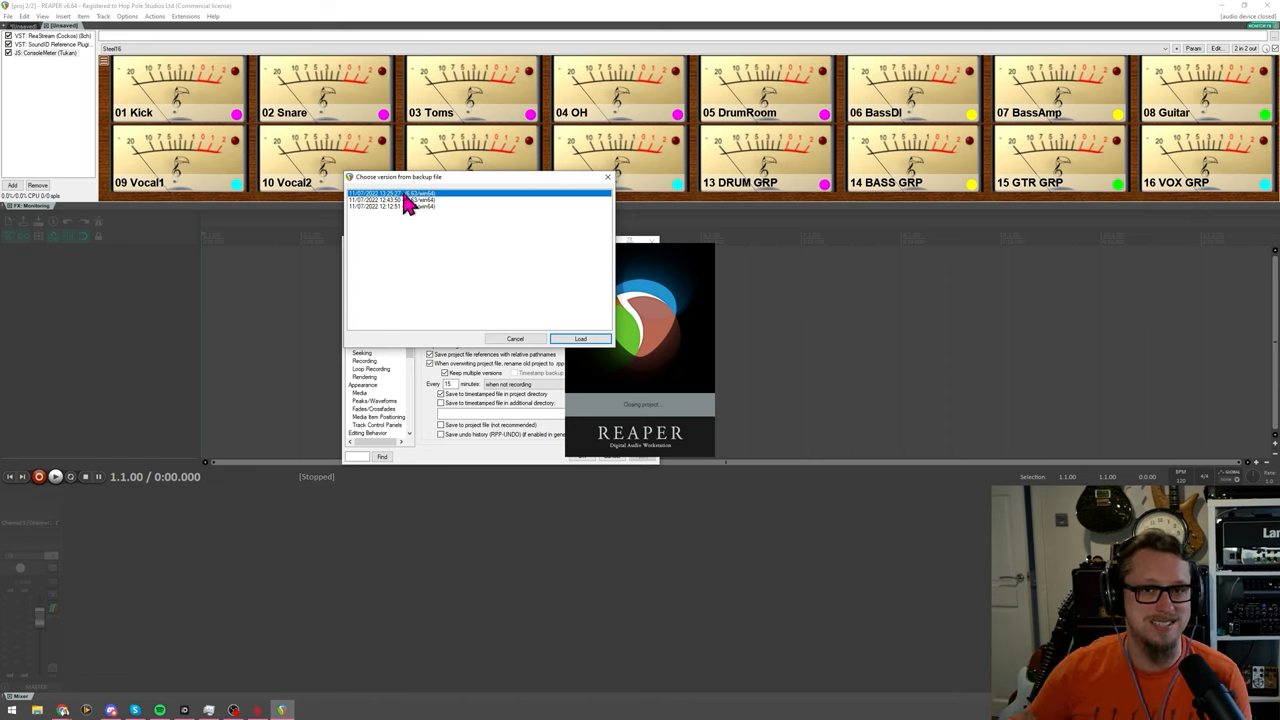
mouse_move(530, 325)
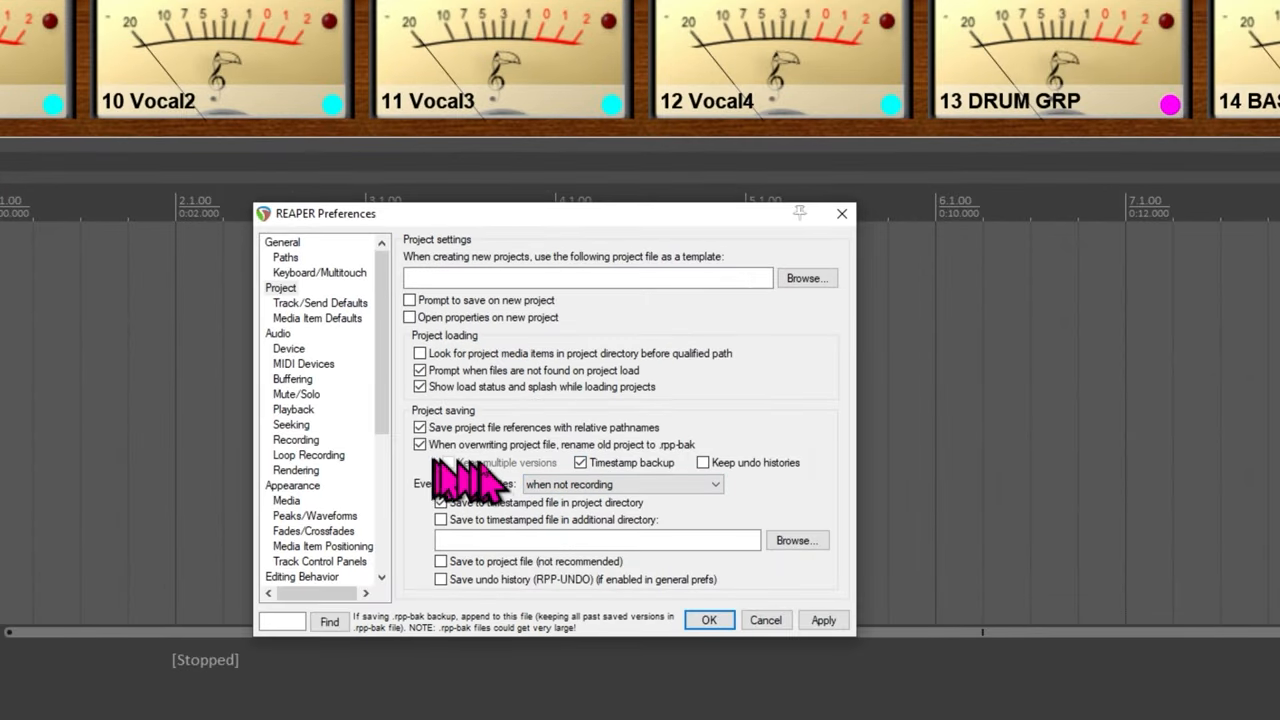
Close the backup chooser and tick 'Keep multiple versions' under Project saving.
left_click(581, 462)
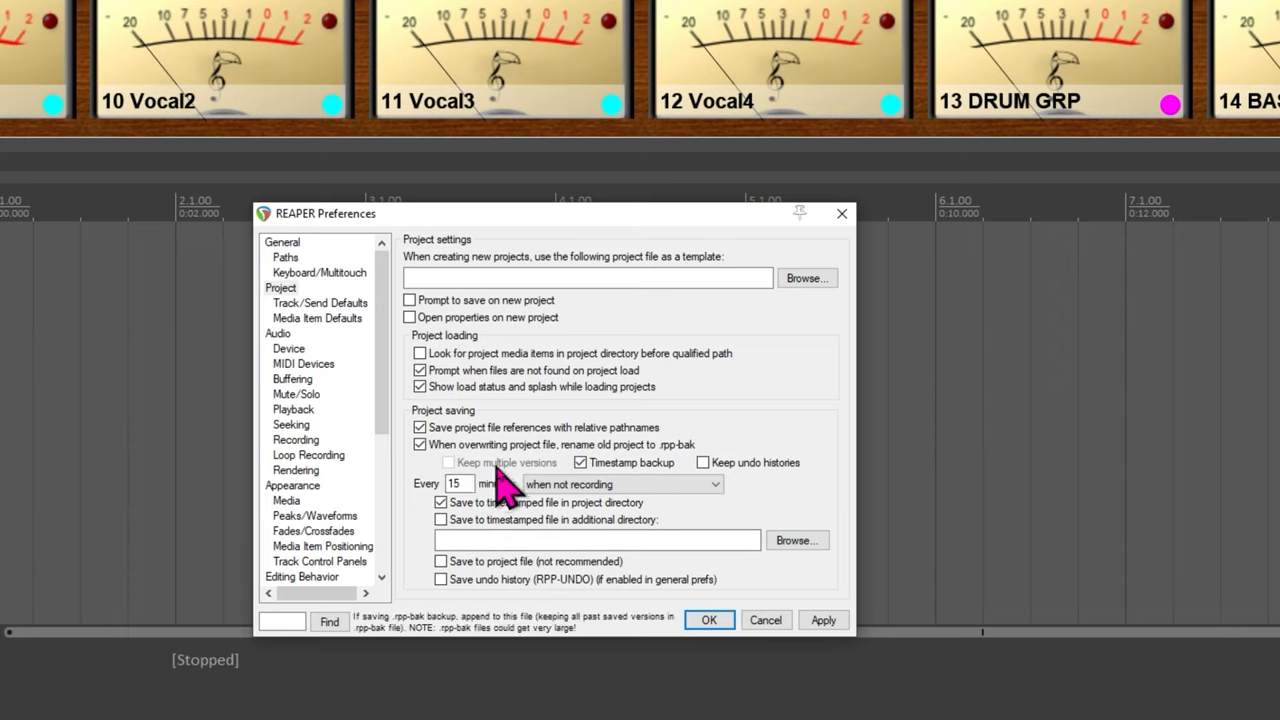
left_click(448, 462)
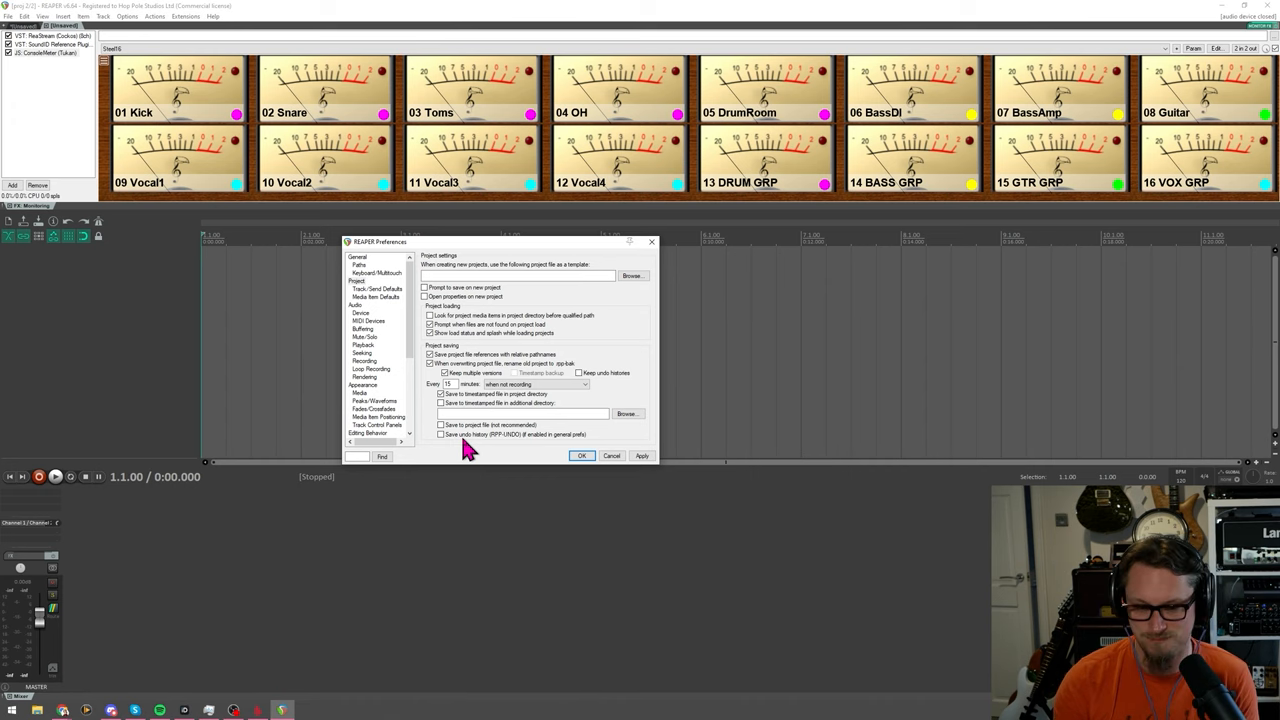
mouse_move(446, 384)
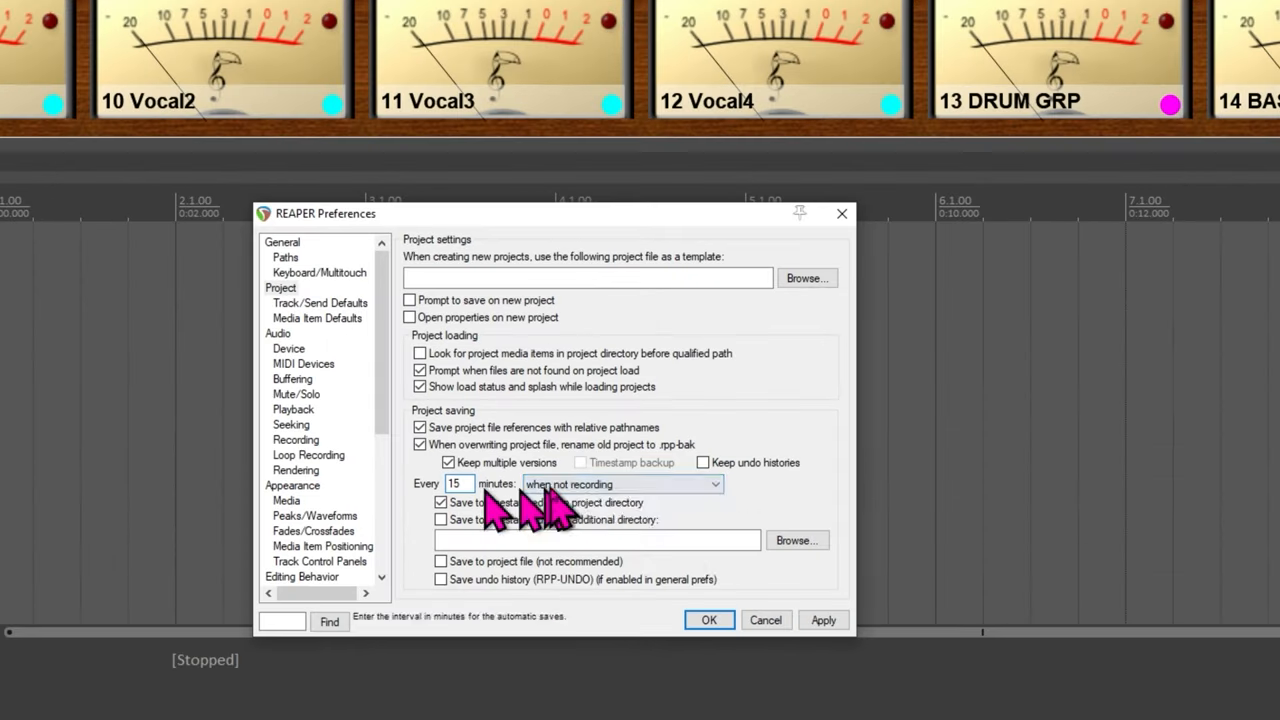
left_click(620, 484)
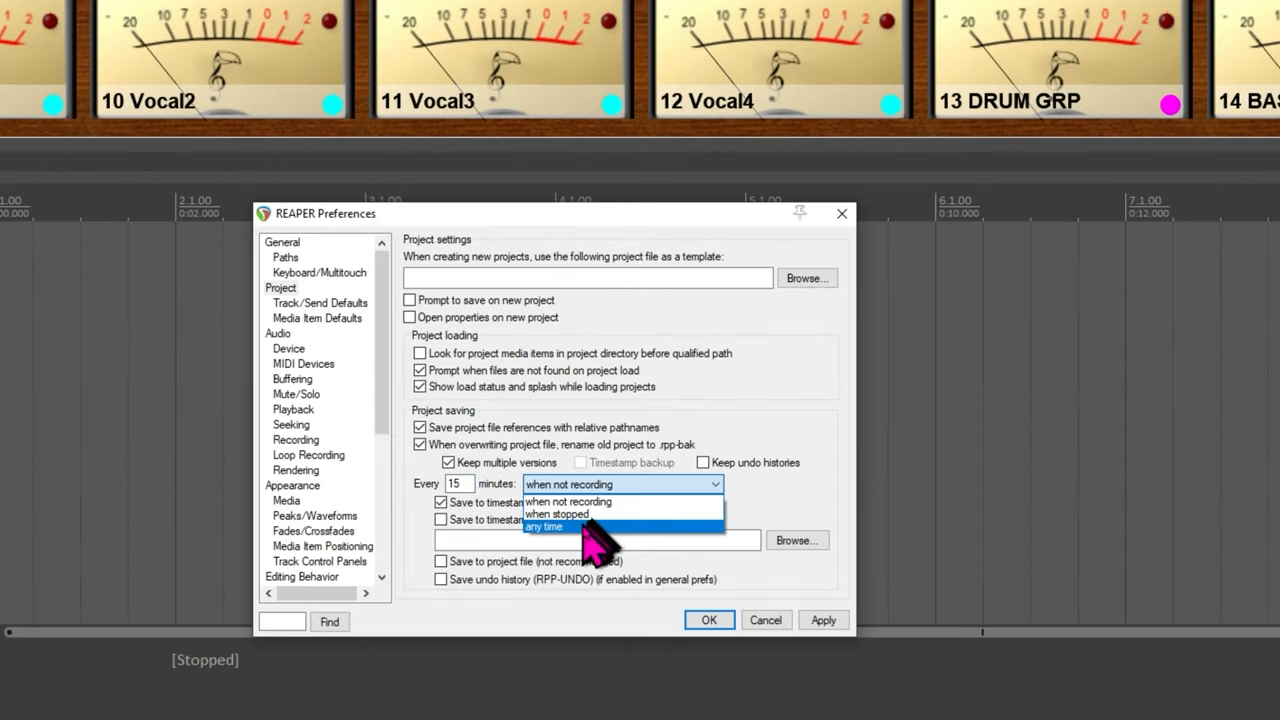
mouse_move(575, 545)
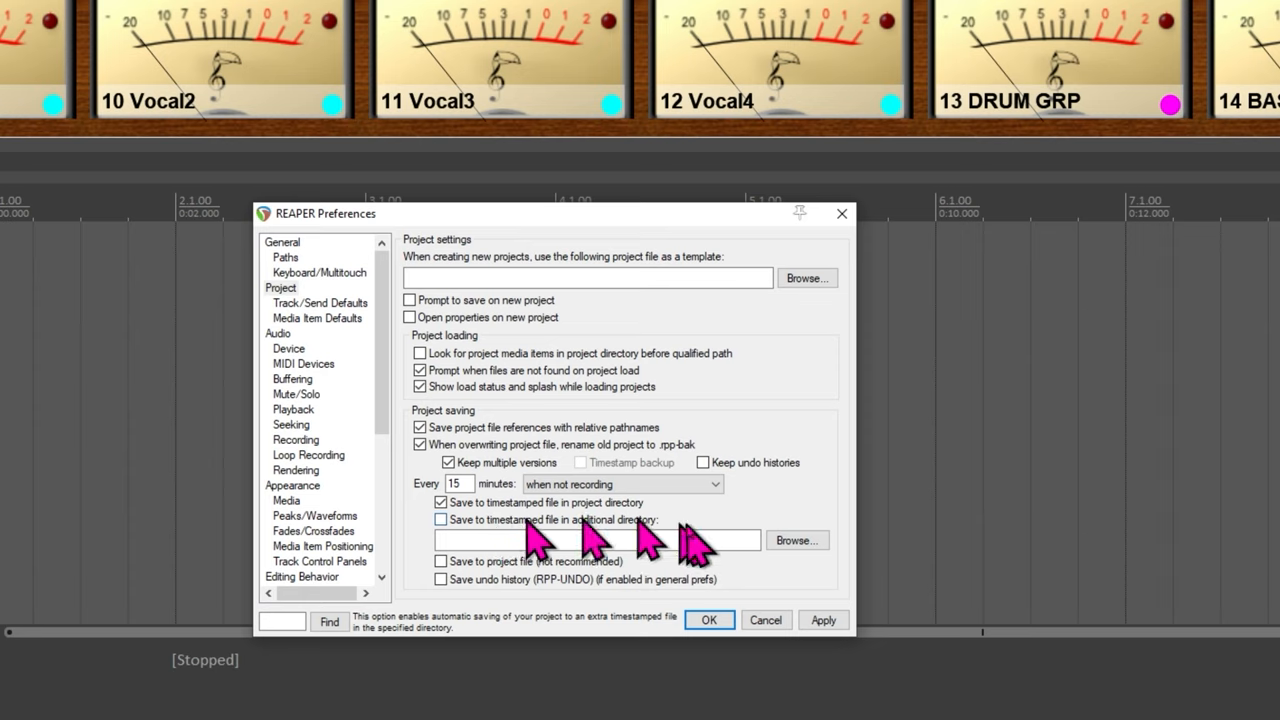
Enable timestamped backups in an additional directory set to D:\Dropbox\Reap.
left_click(441, 519)
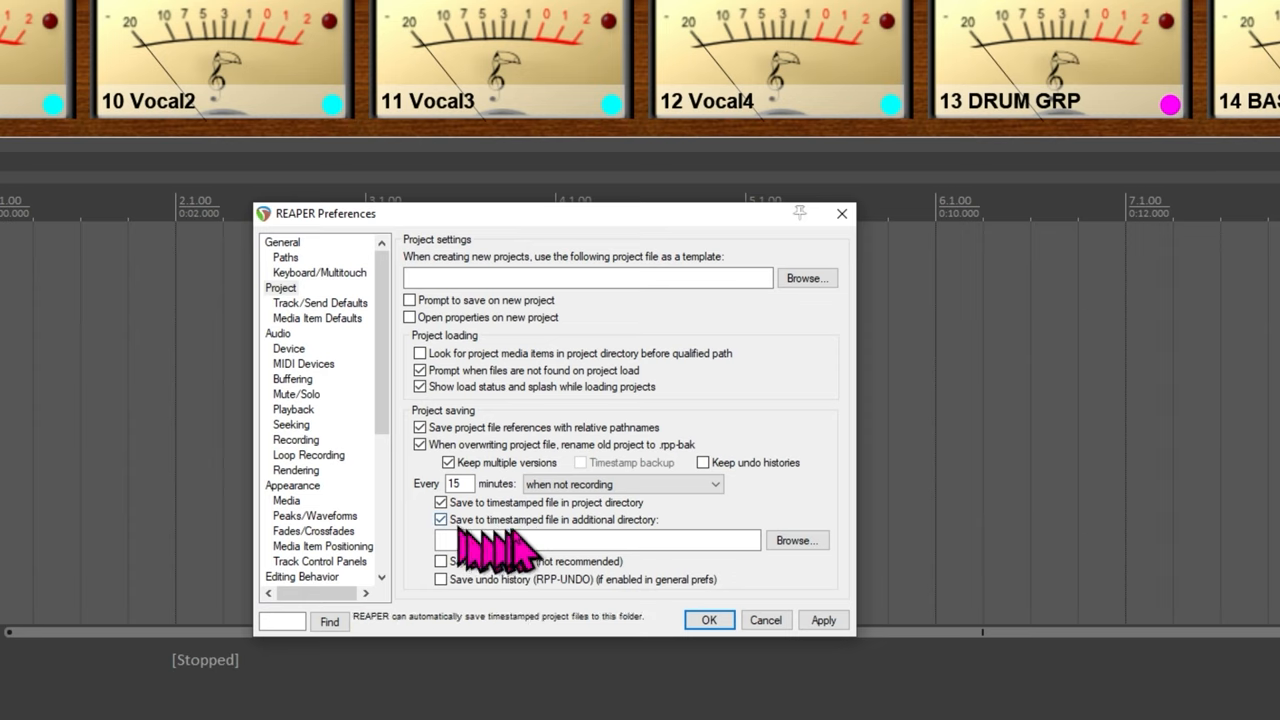
left_click(595, 539)
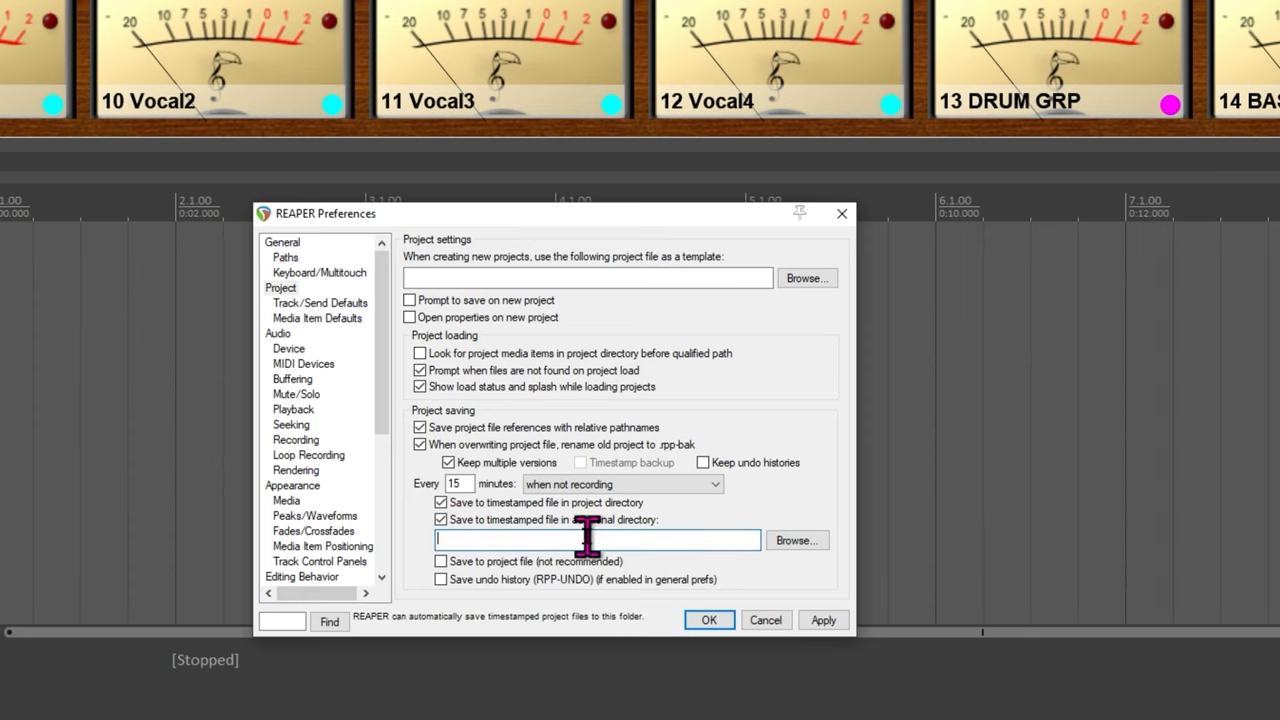
mouse_move(798, 540)
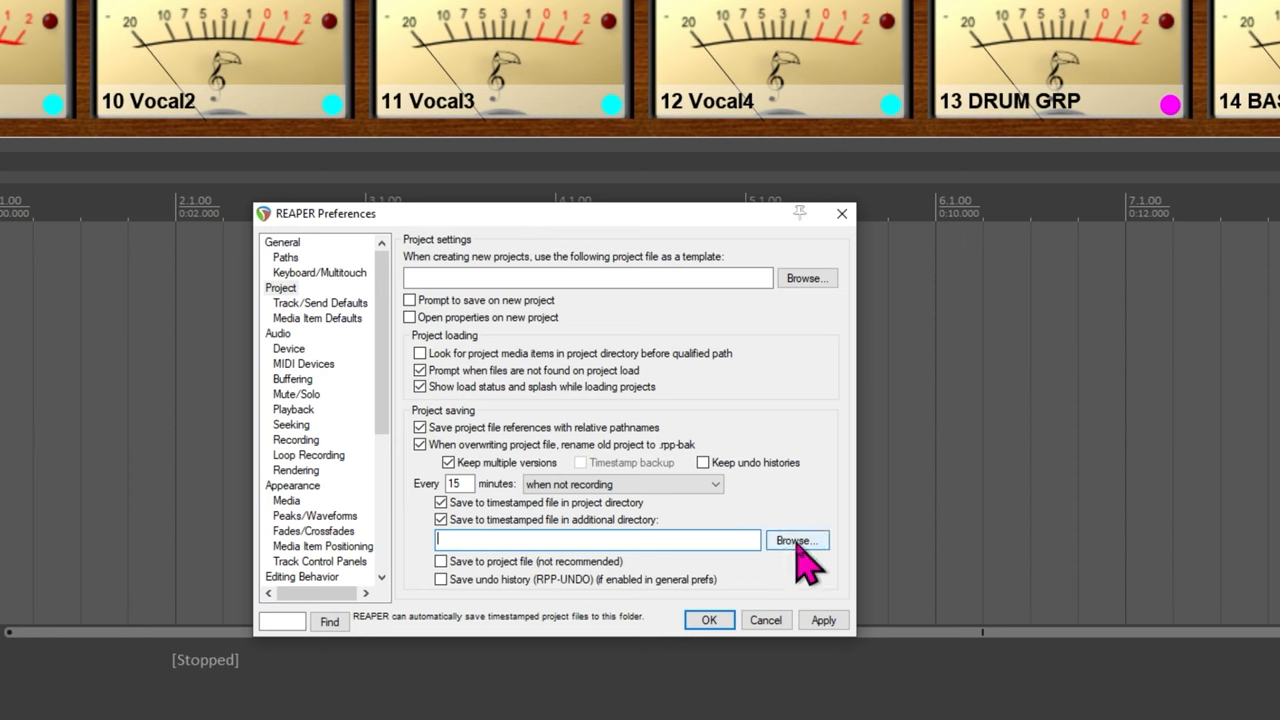
left_click(797, 540)
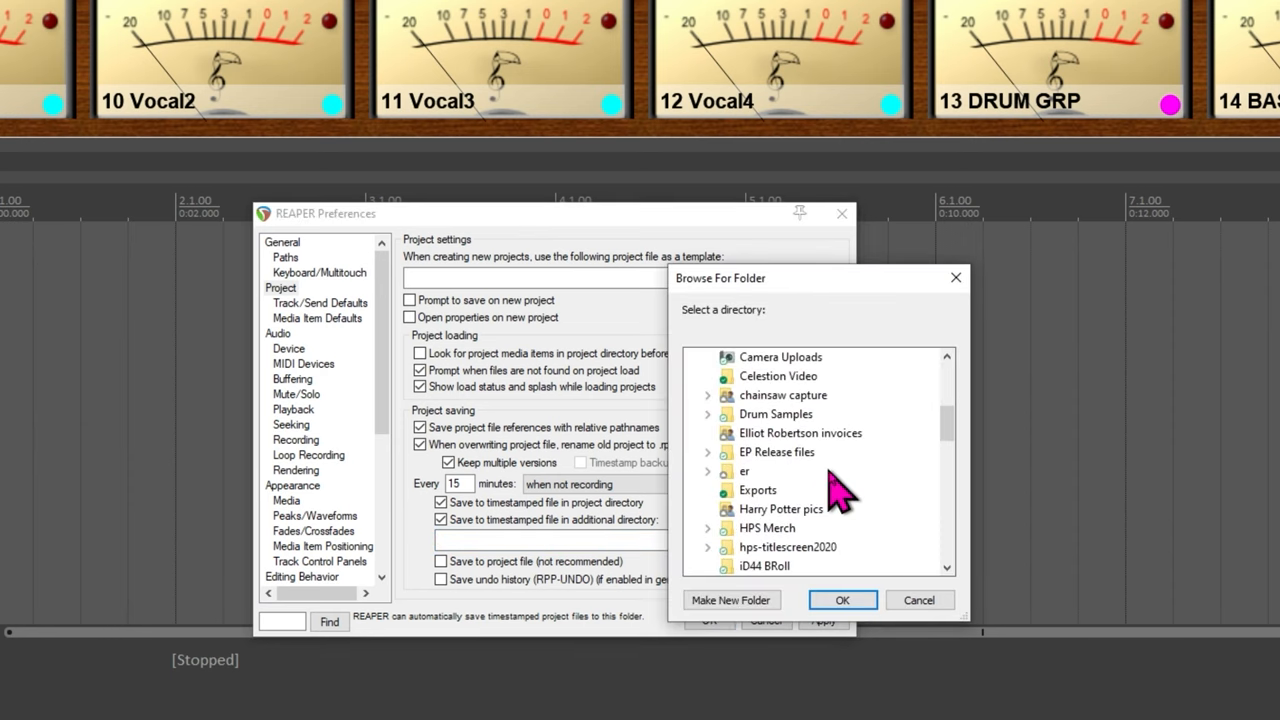
scroll("down", 3)
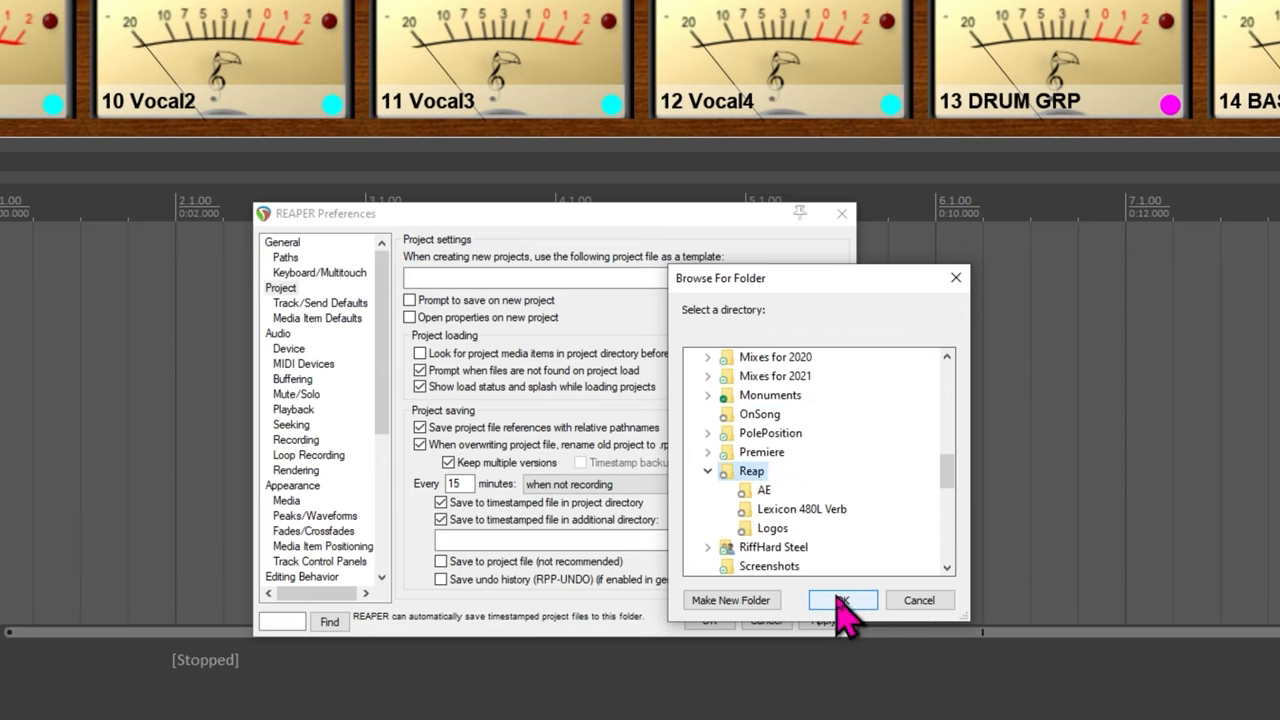
left_click(838, 599)
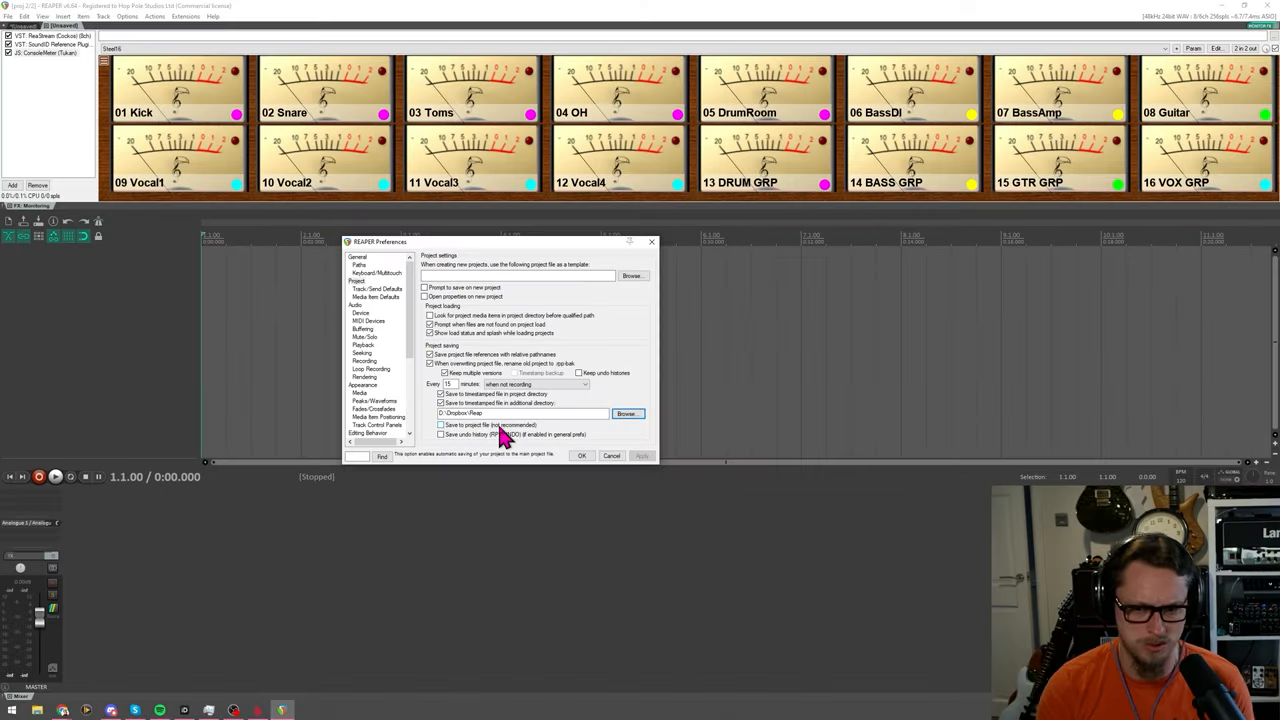
left_click(440, 393)
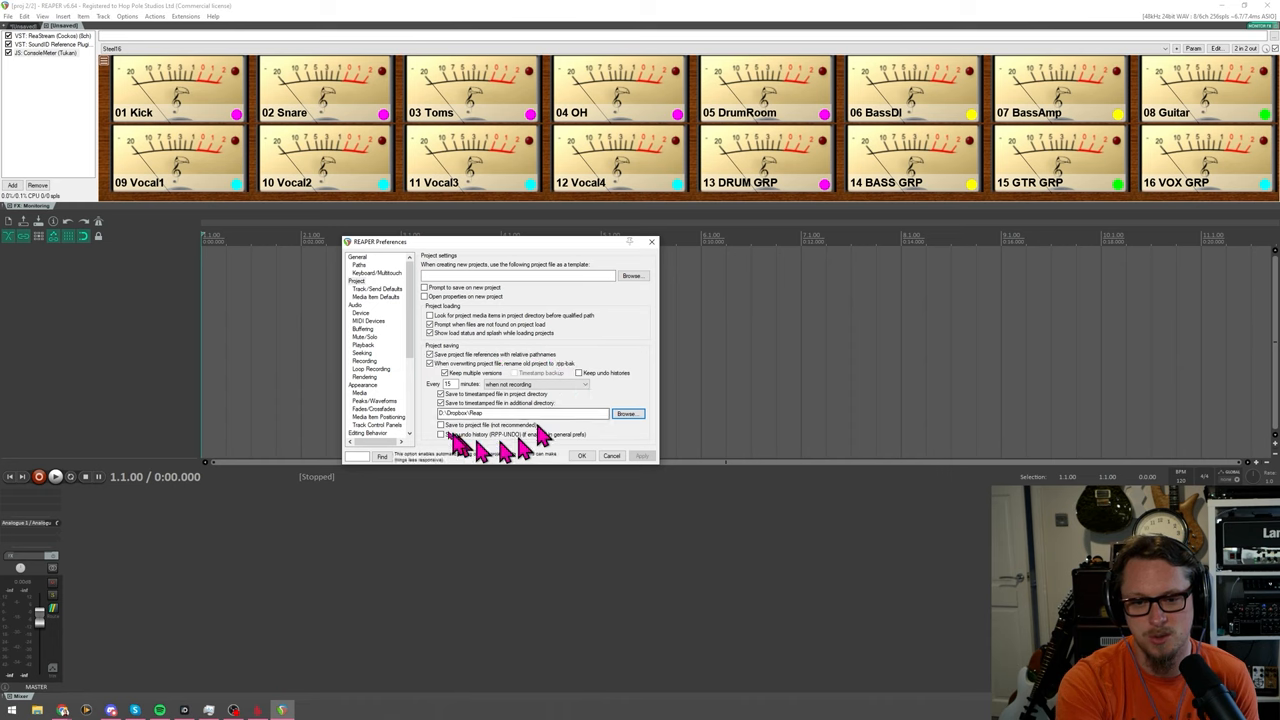
left_click(444, 372)
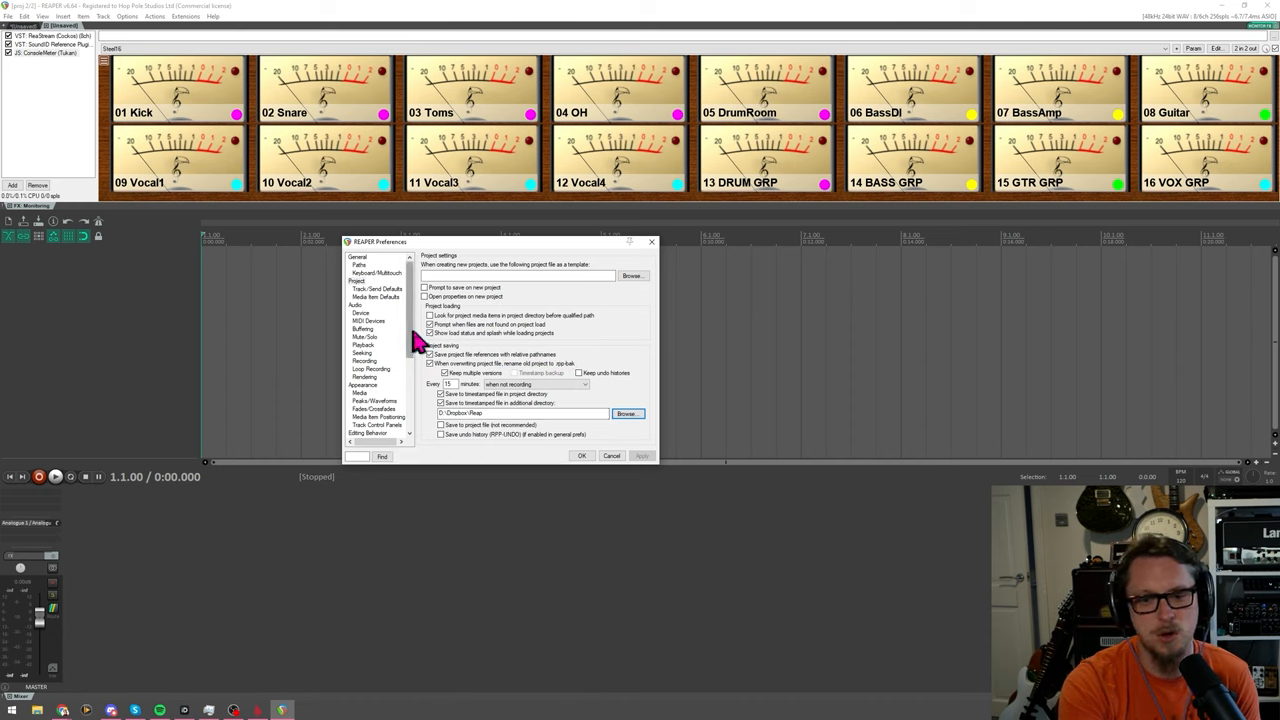
Close Preferences keeping the backup settings and open the current project's Project Settings.
scroll("down", 3)
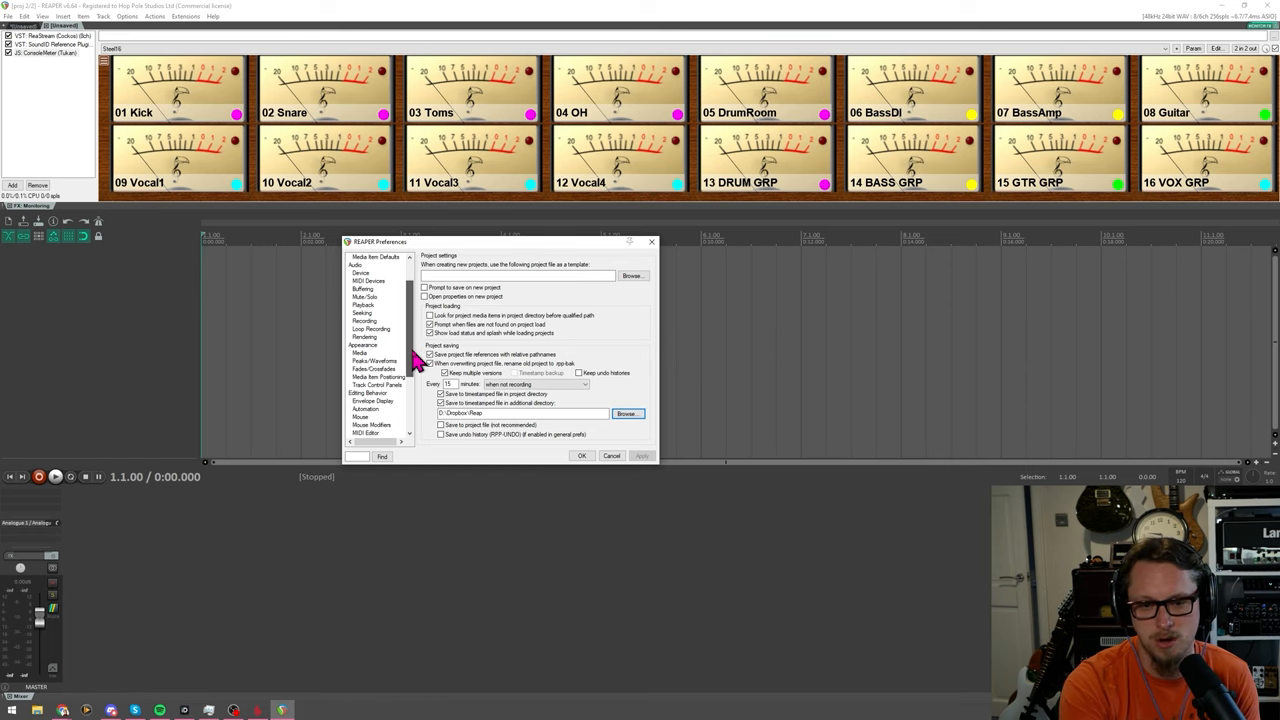
left_click(23, 16)
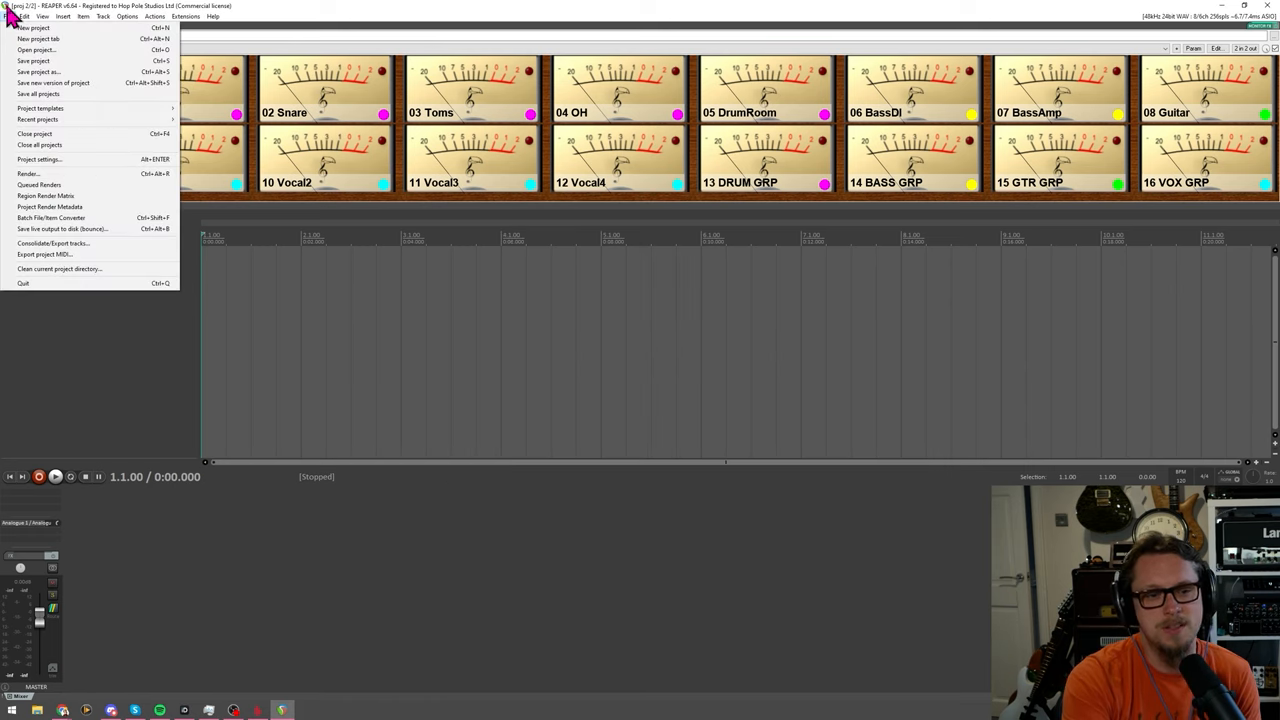
mouse_move(40, 108)
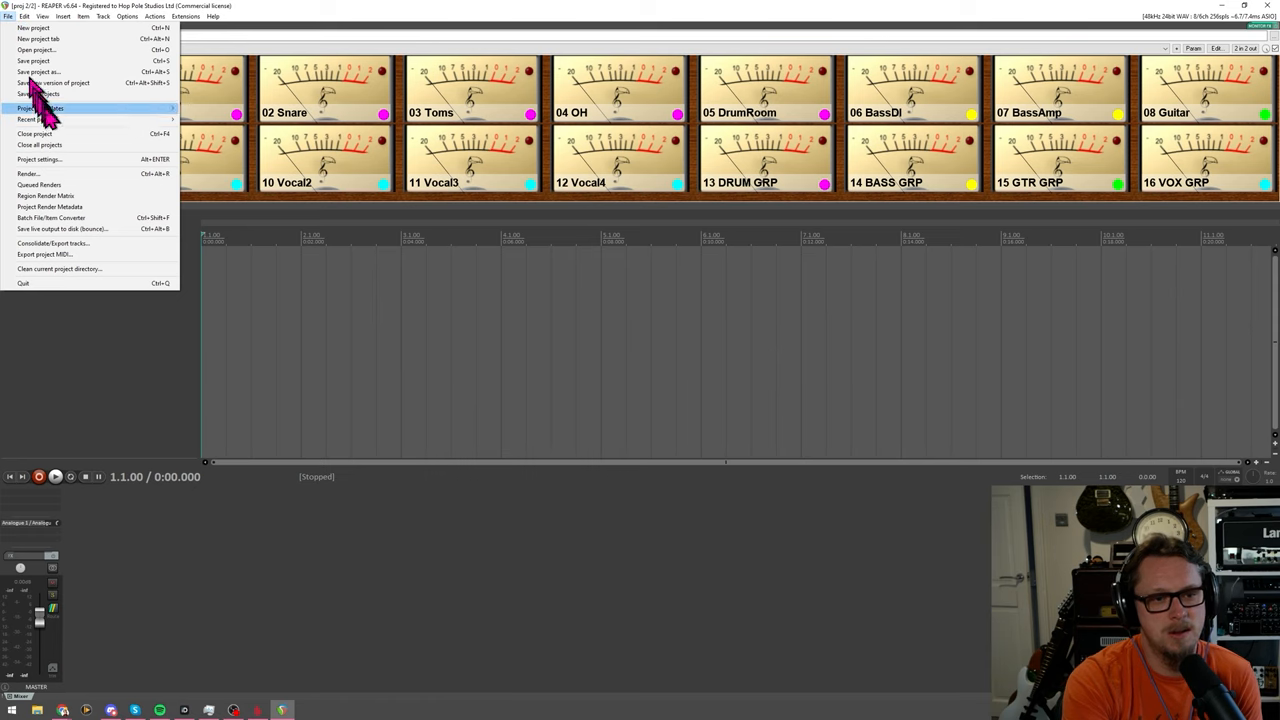
mouse_move(50, 159)
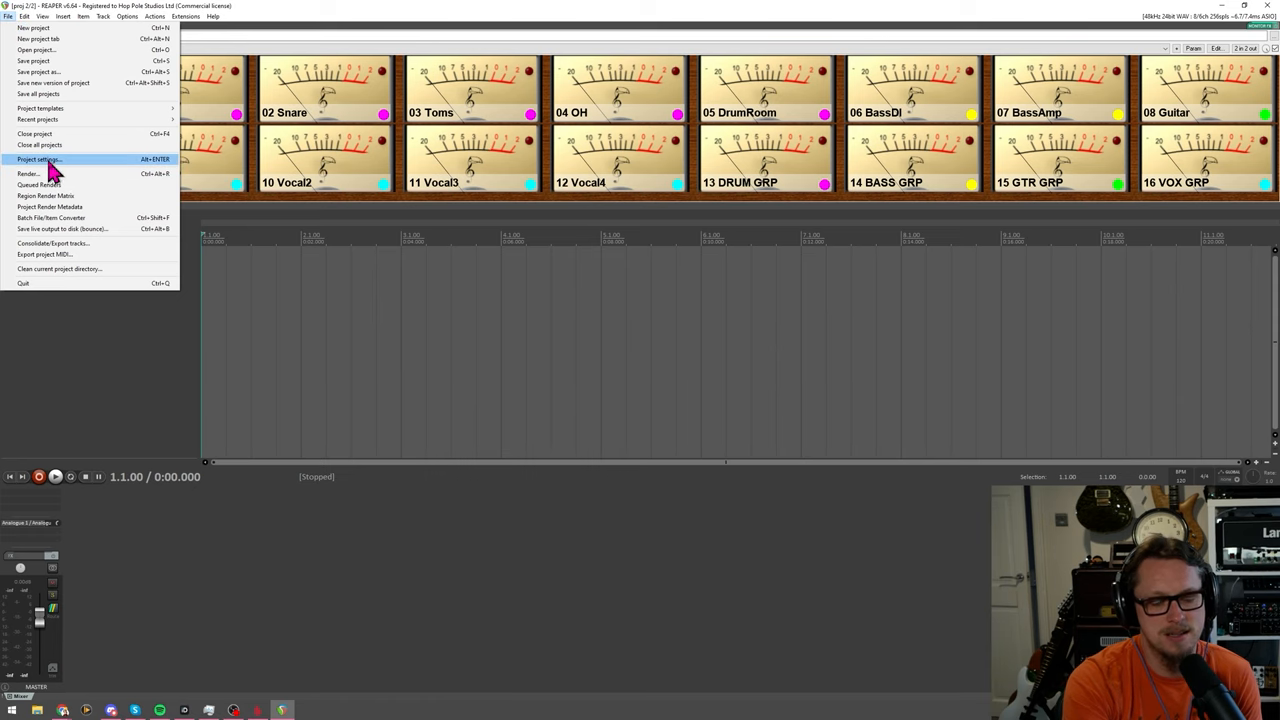
left_click(40, 159)
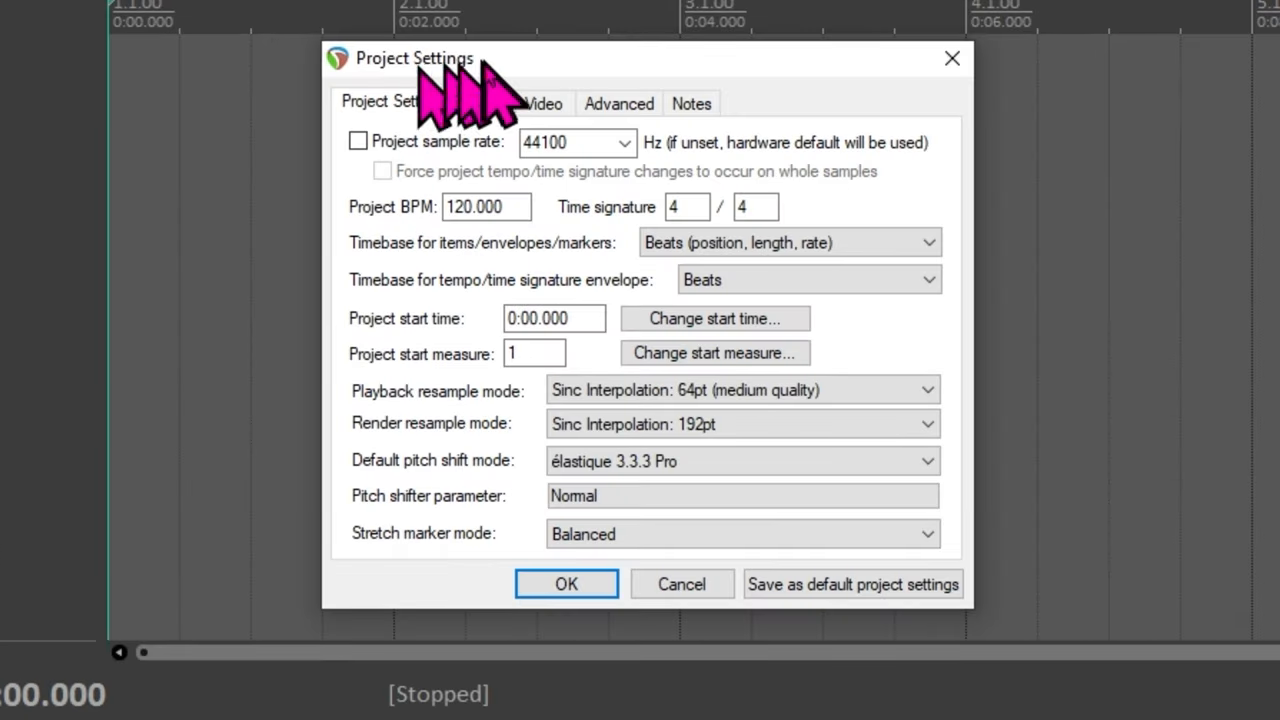
On the Media tab, set the secondary recording path to D:\Dropbox\Reap.
left_click(484, 103)
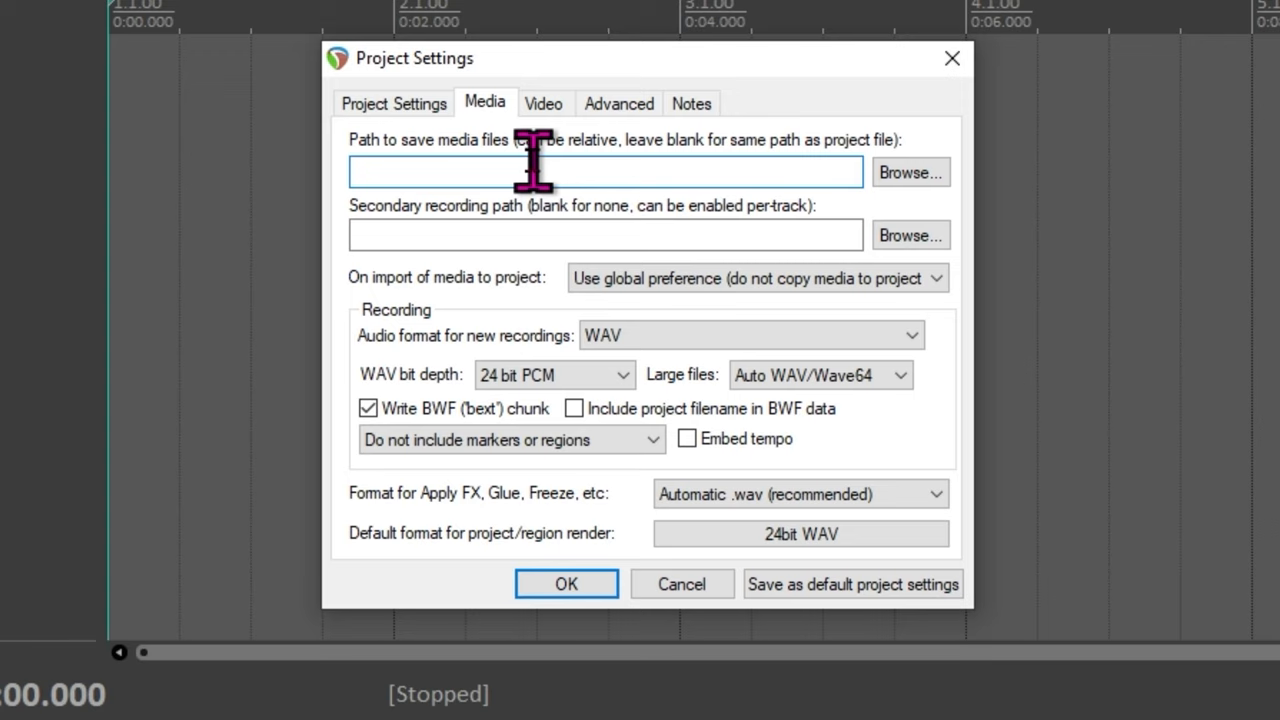
left_click(604, 234)
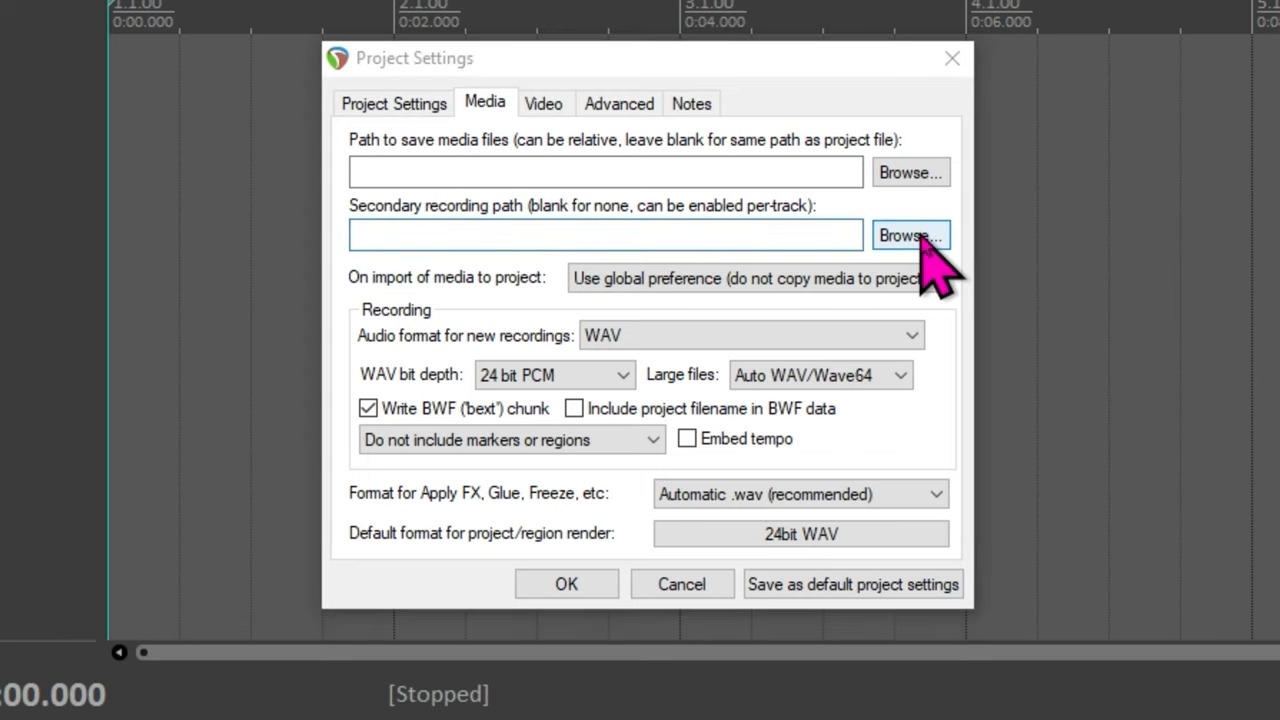
left_click(909, 234)
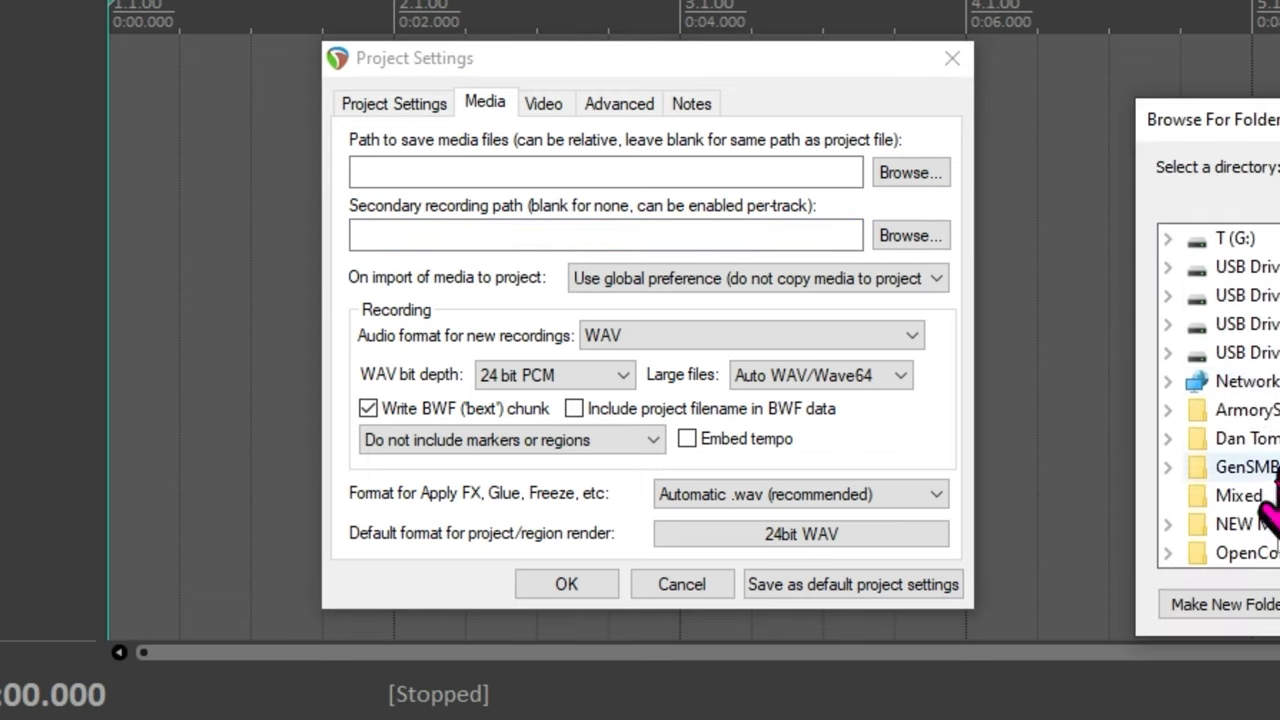
scroll("down", 3)
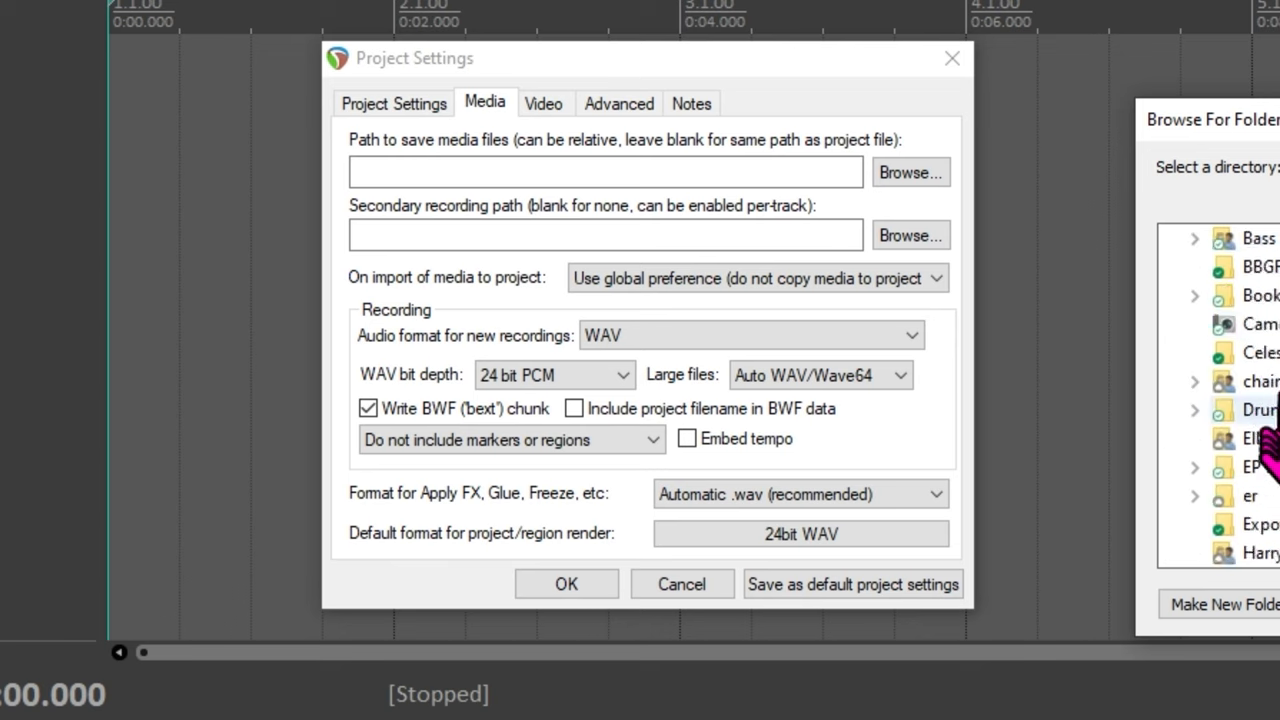
left_click(1195, 410)
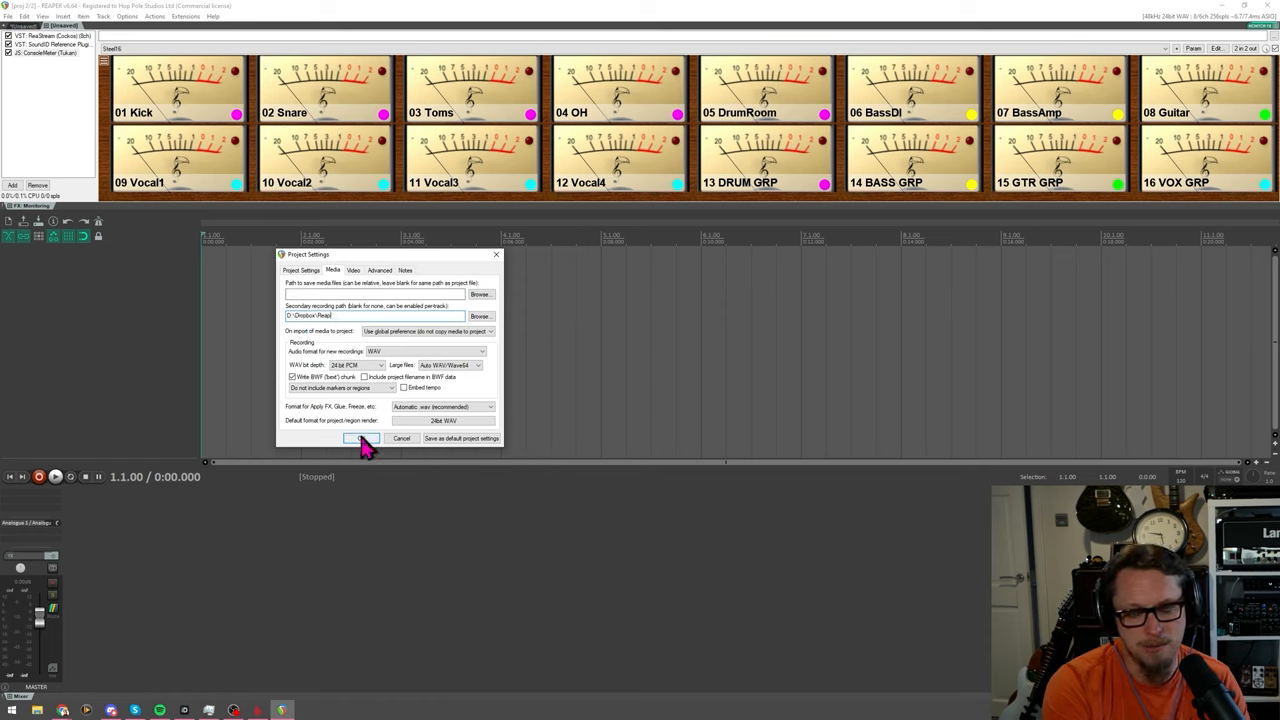
mouse_move(475, 450)
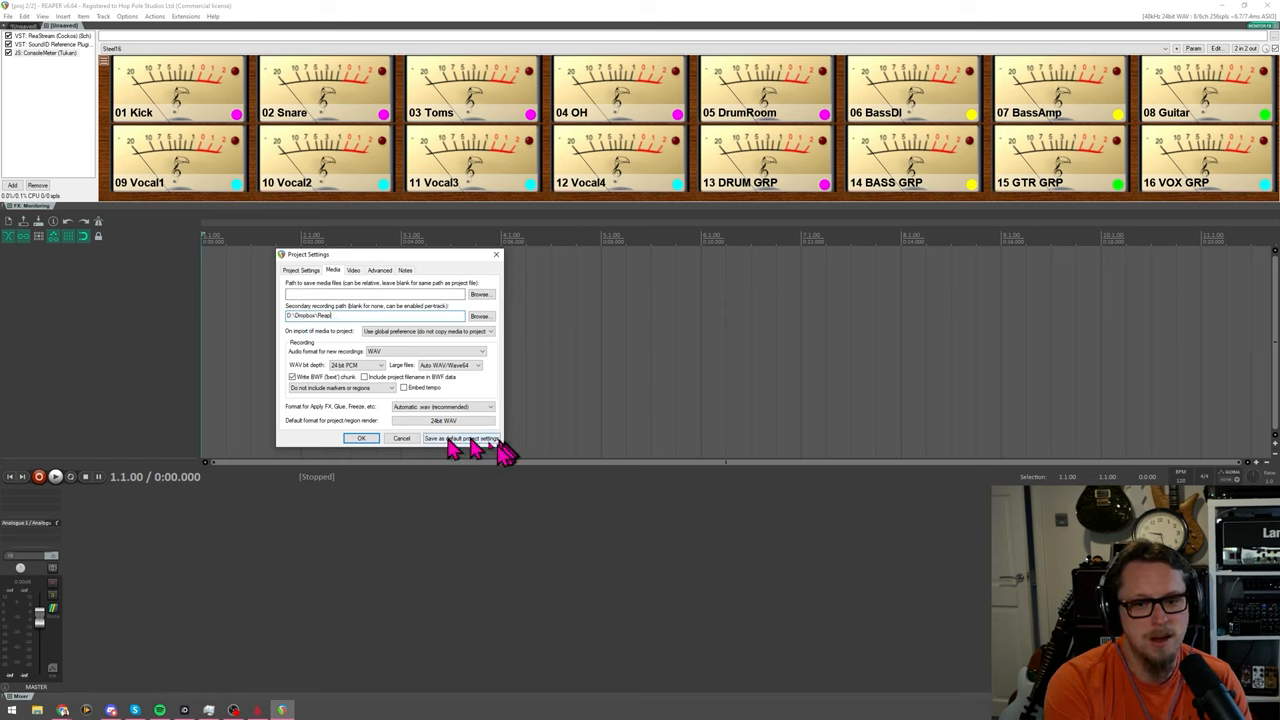
Apply the project settings, then open Track 1's recording settings from its record-arm menu.
left_click(361, 438)
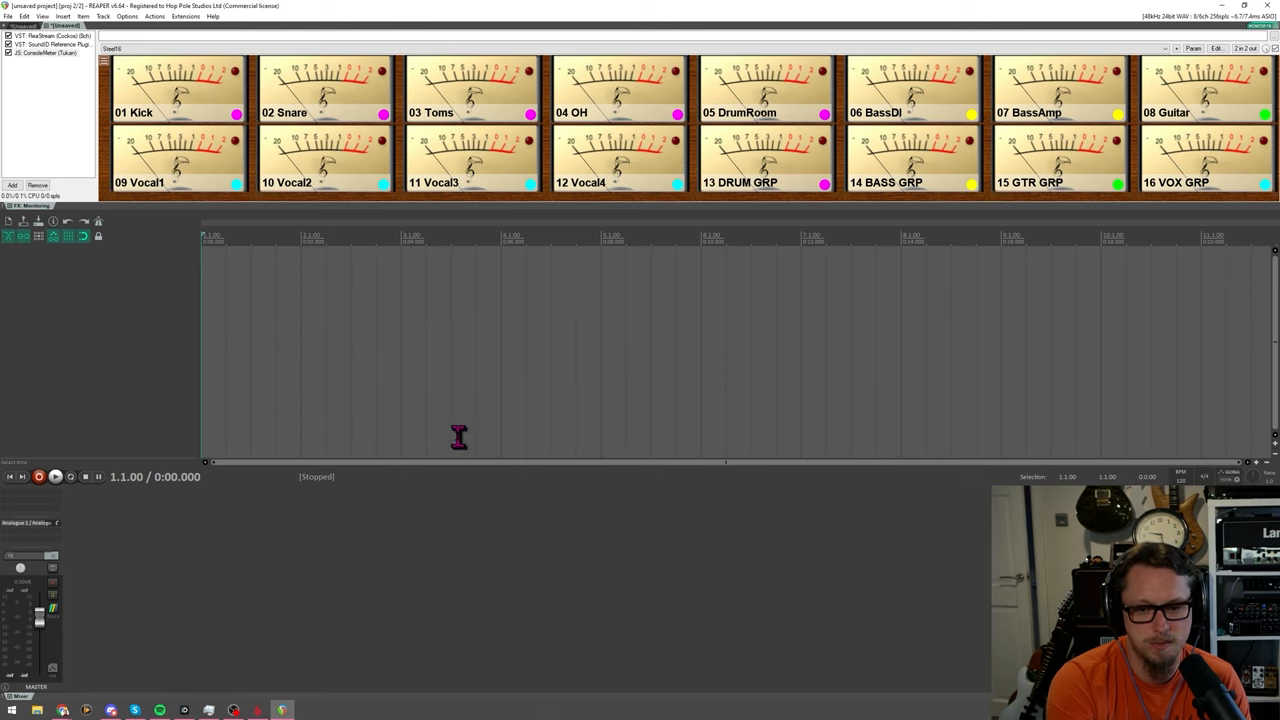
mouse_move(130, 350)
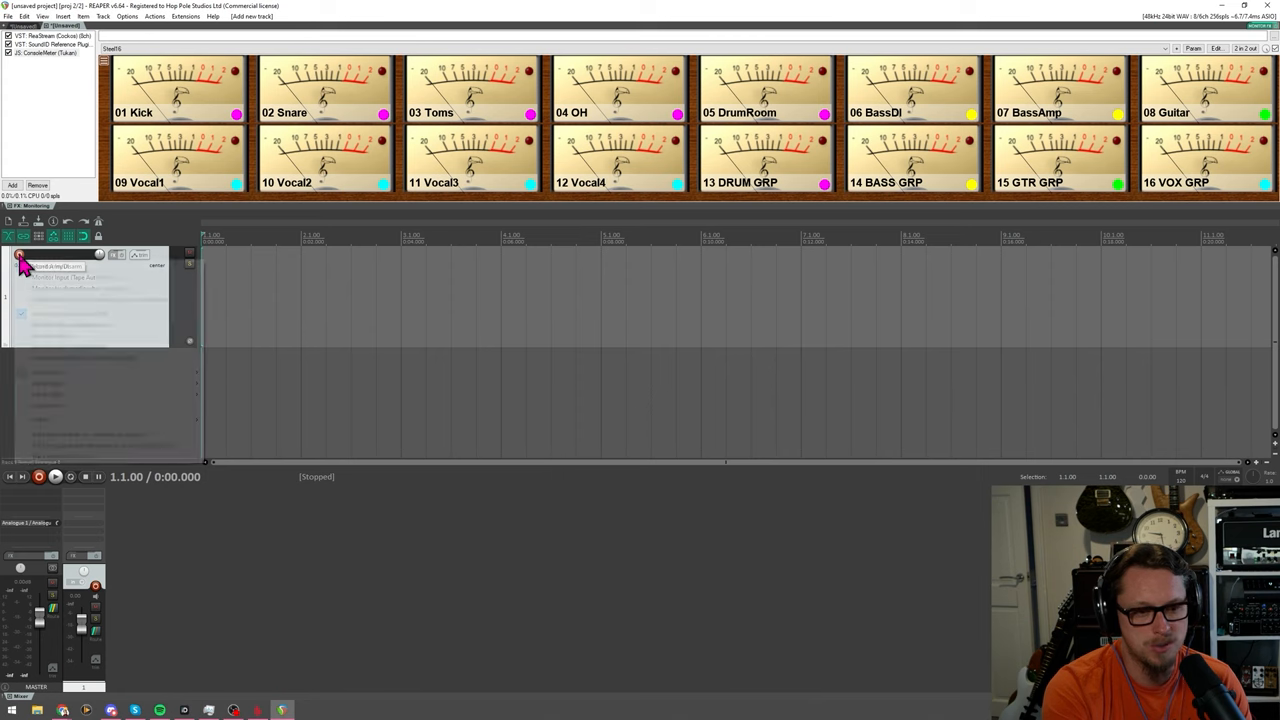
left_click(20, 253)
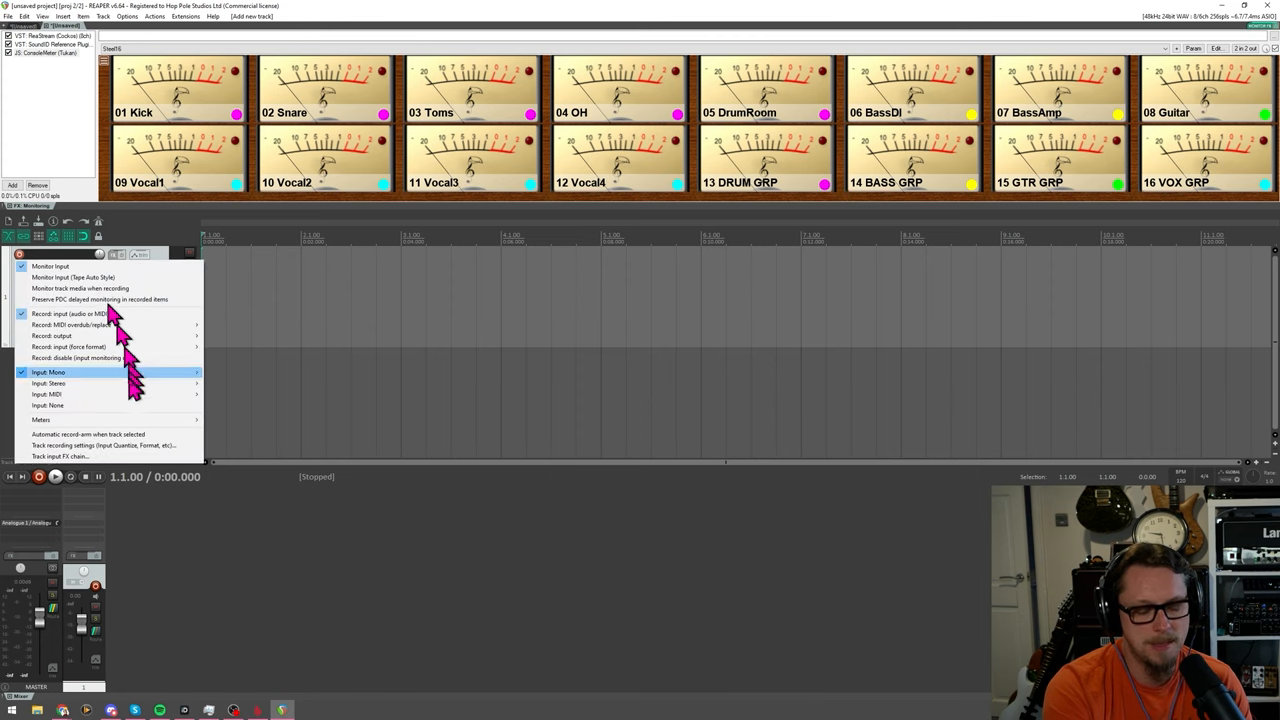
mouse_move(90, 450)
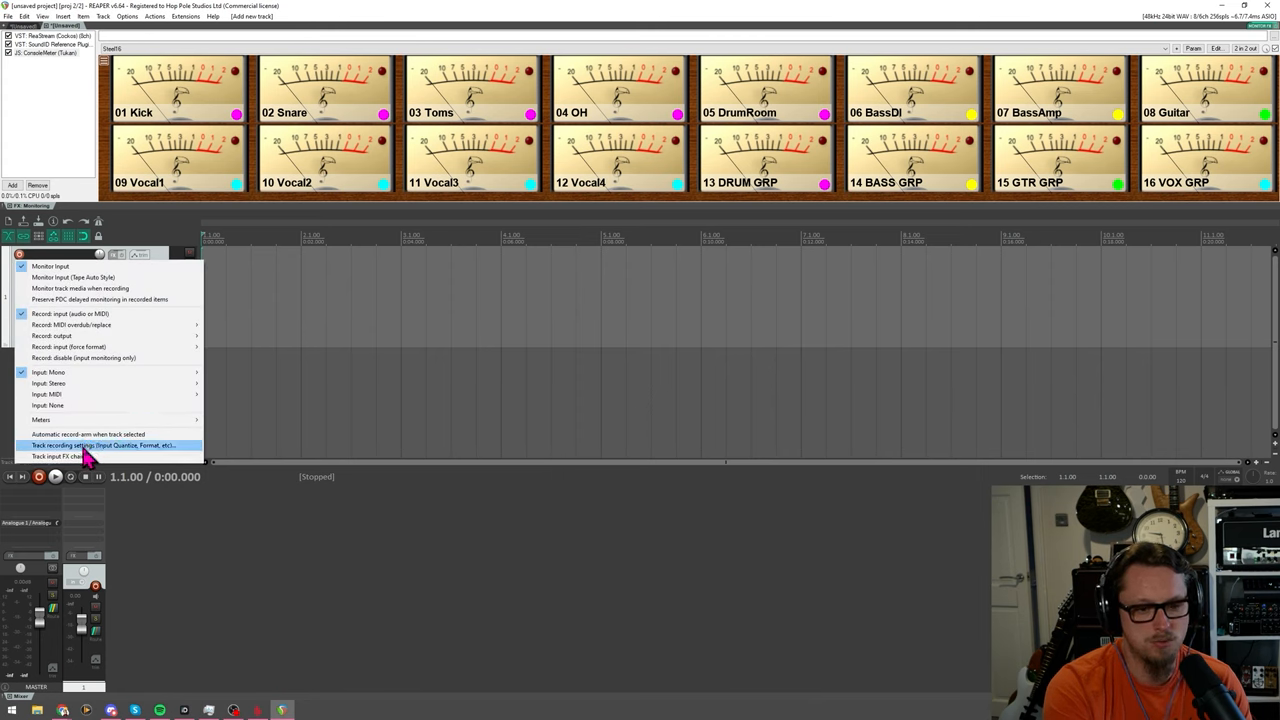
left_click(104, 445)
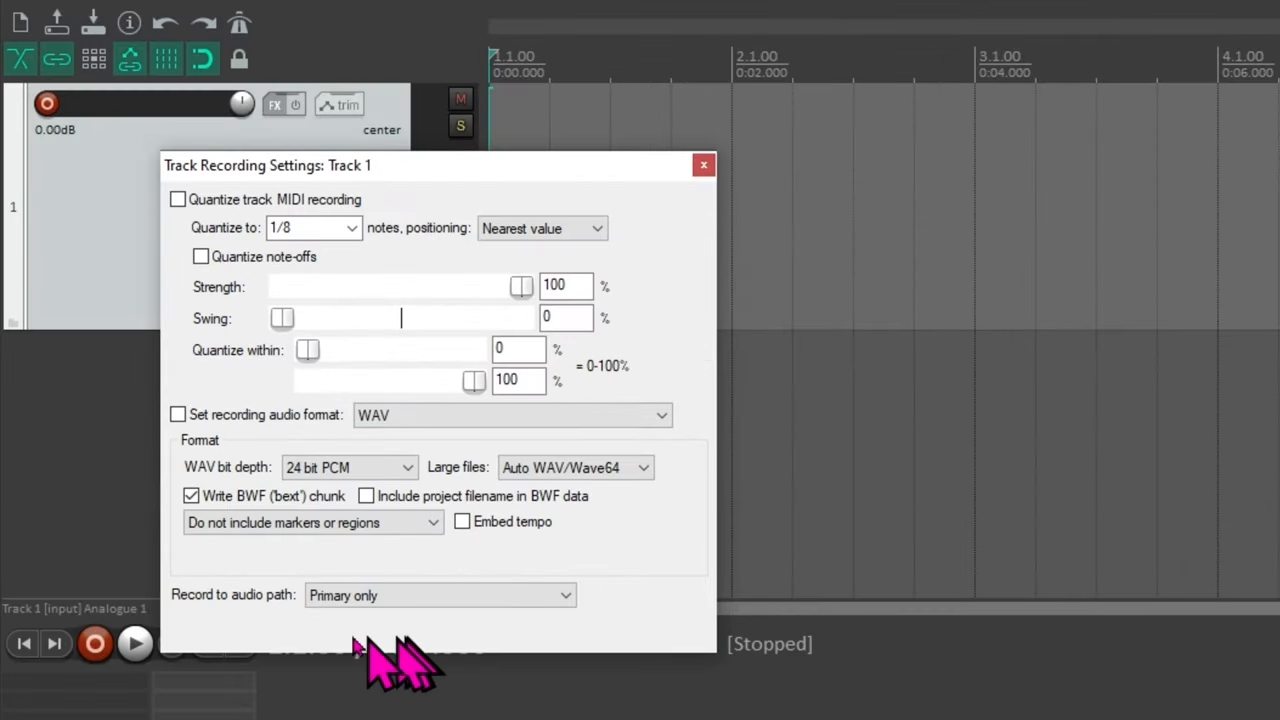
Set 'Record to audio path' to 'Primary + secondary as invisible backup'.
left_click(440, 595)
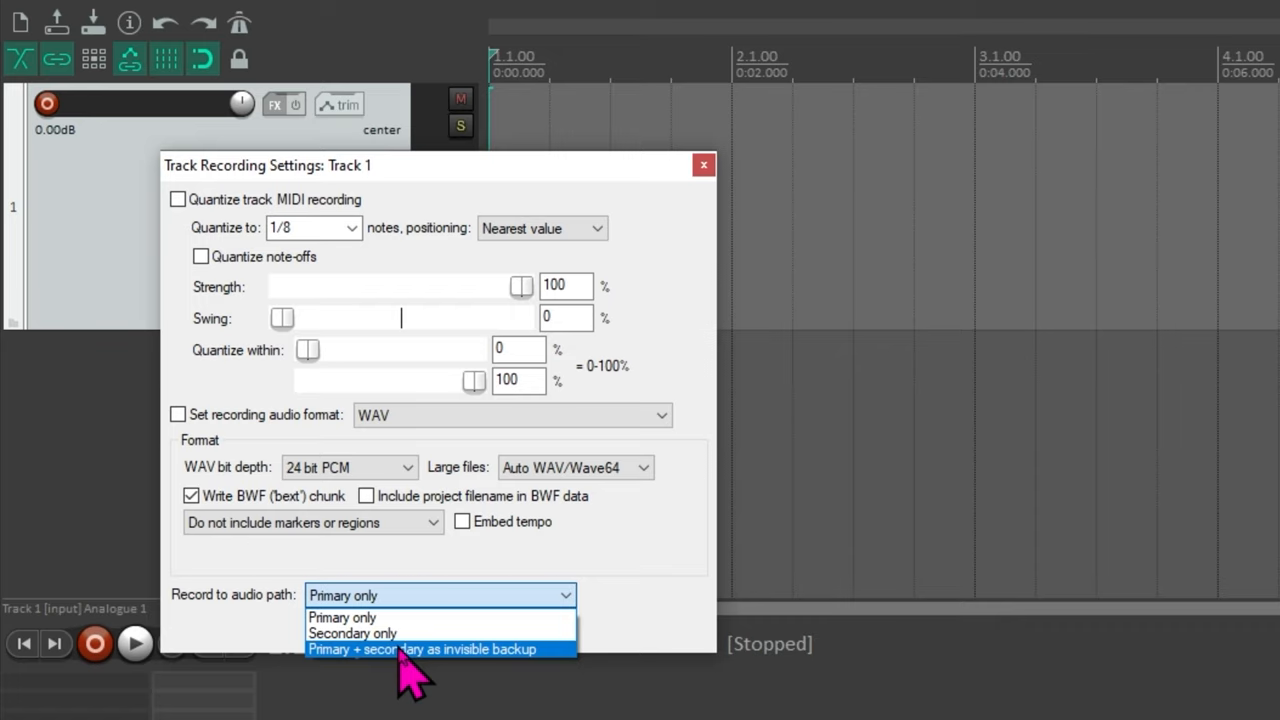
left_click(422, 649)
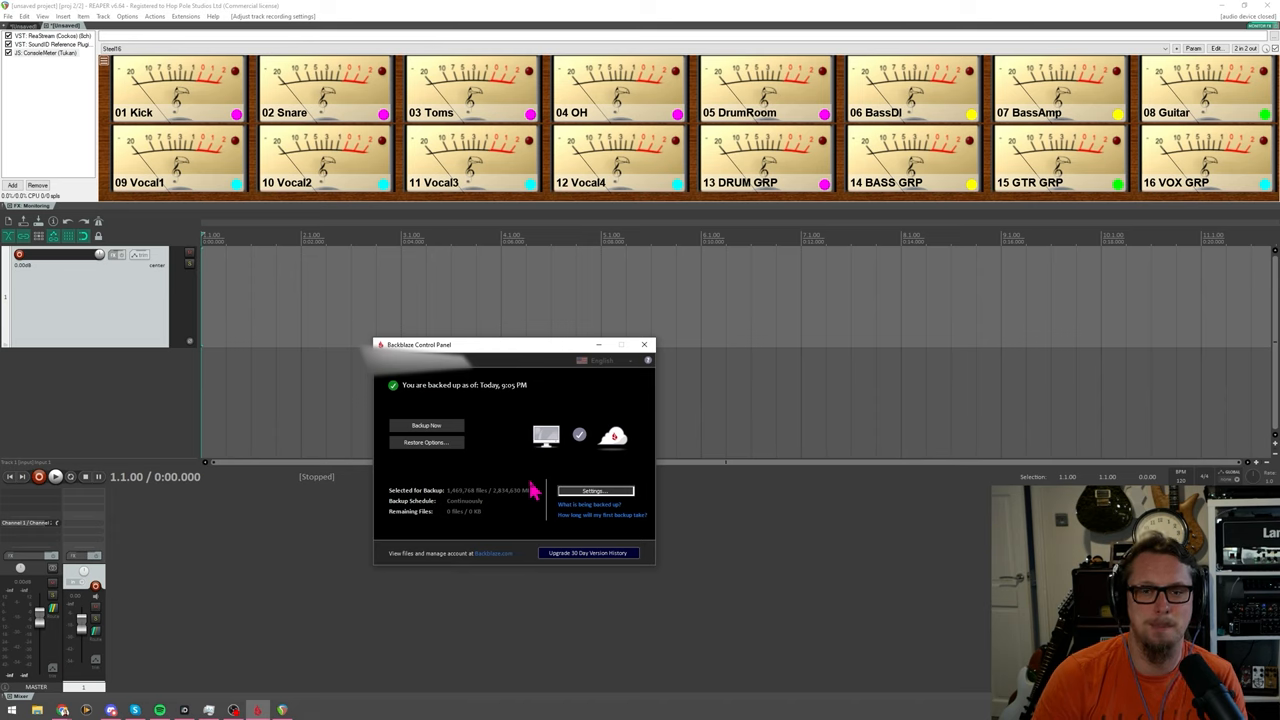
mouse_move(315, 575)
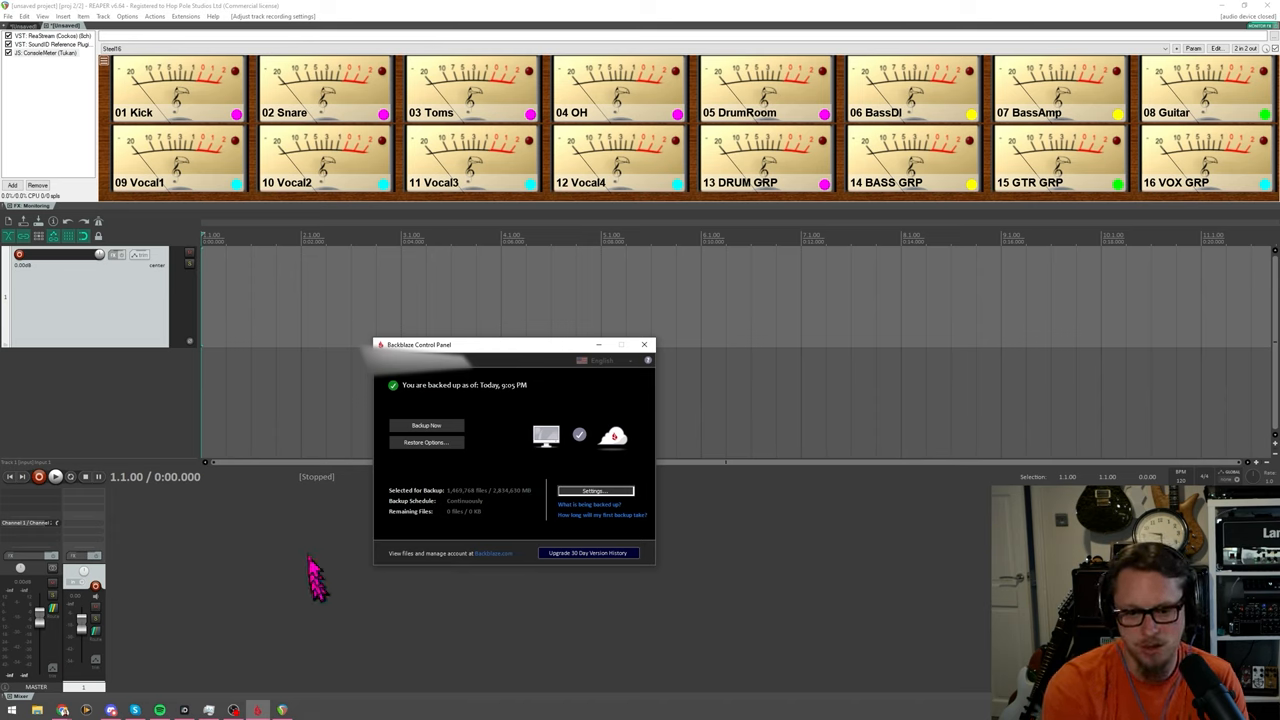
Dismiss the Backblaze backup status window to bring REAPER's project back on screen.
left_click(644, 344)
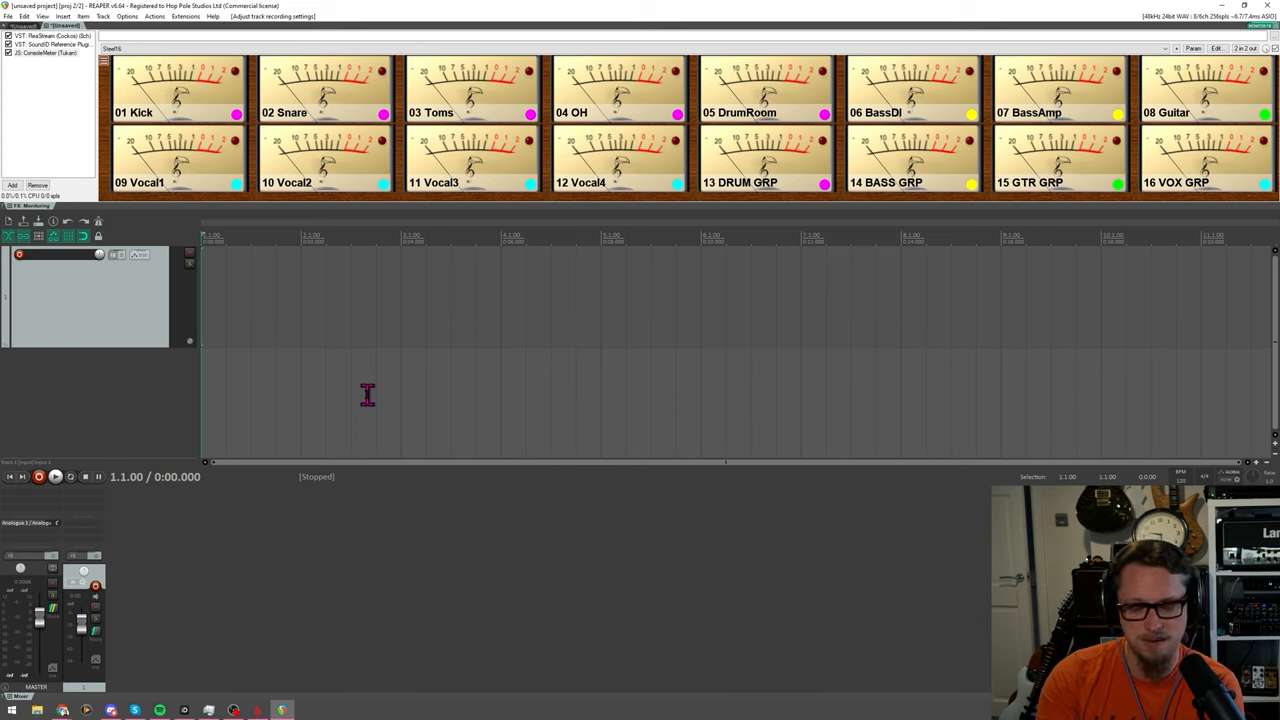
left_click(8, 16)
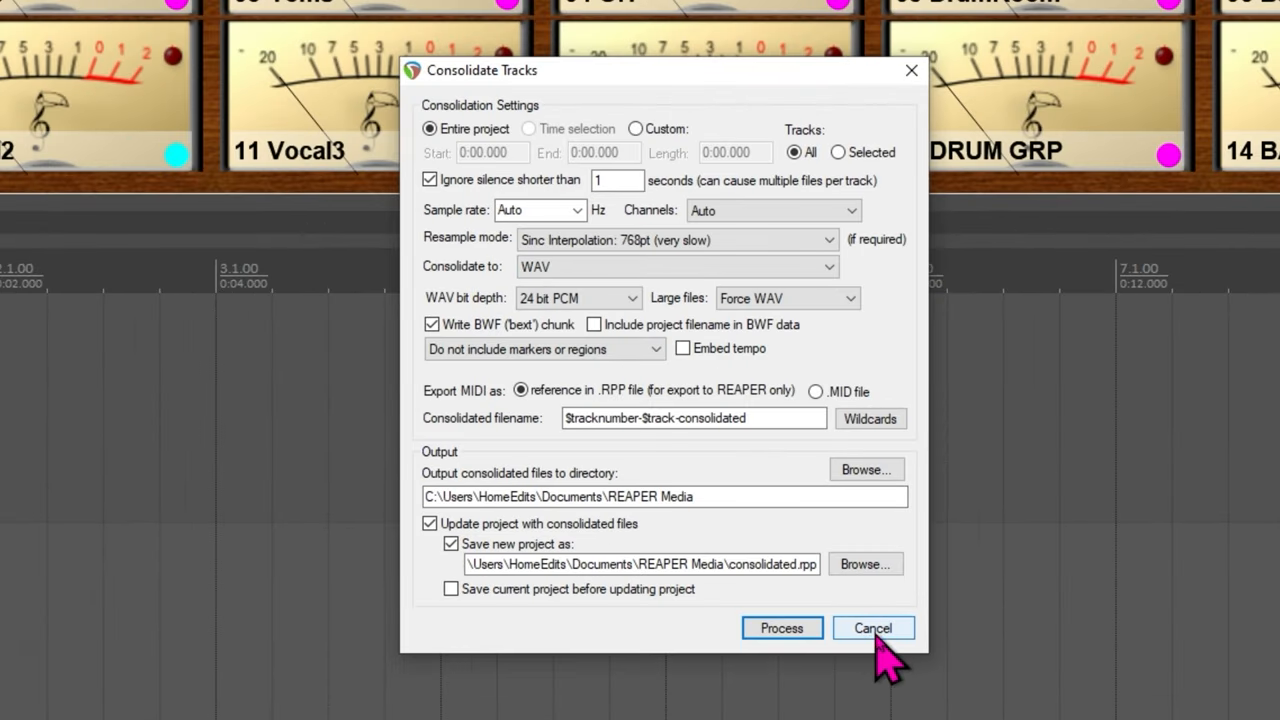
left_click(872, 627)
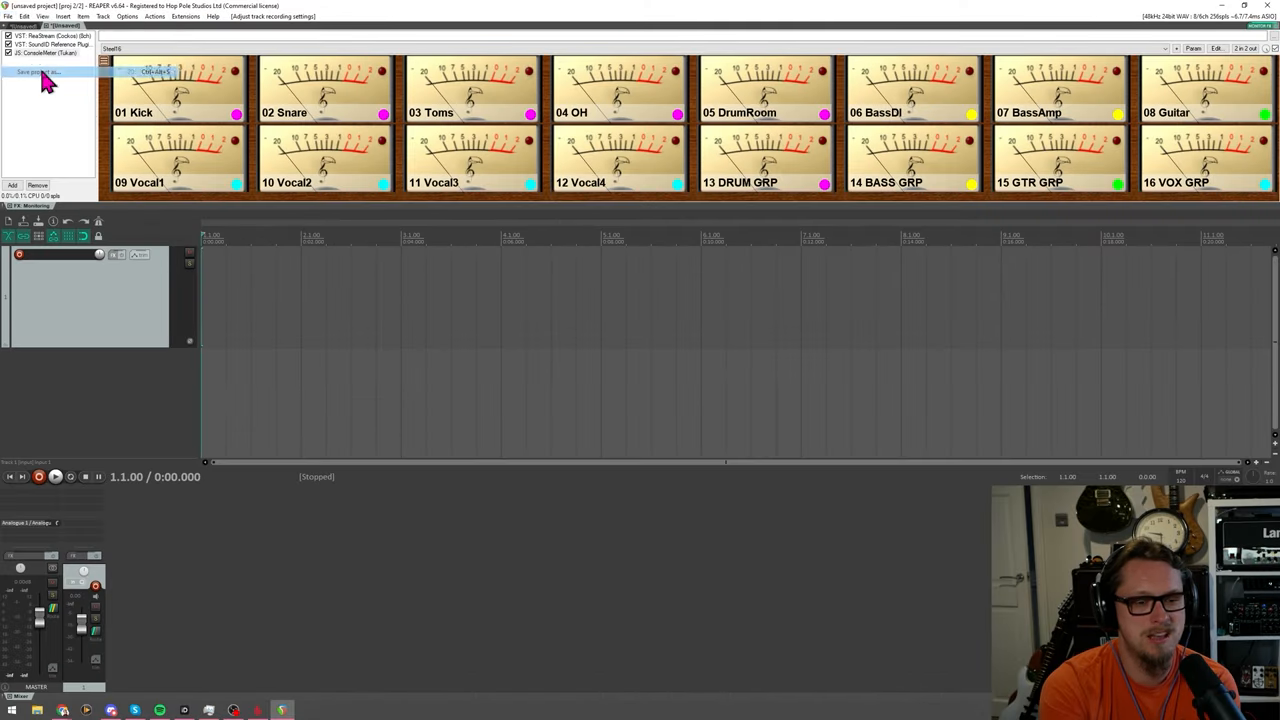
Save project as, creating a subdirectory, copying all media in, and opening media conversion.
left_click(38, 71)
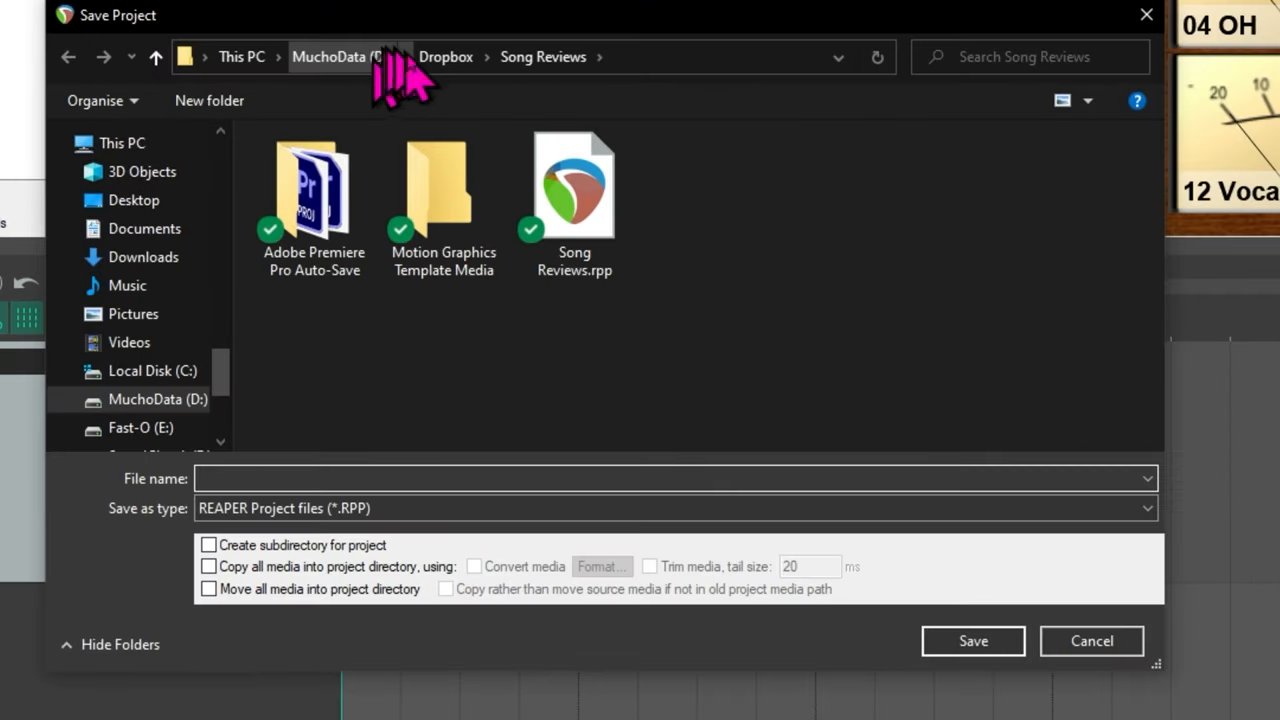
left_click(208, 545)
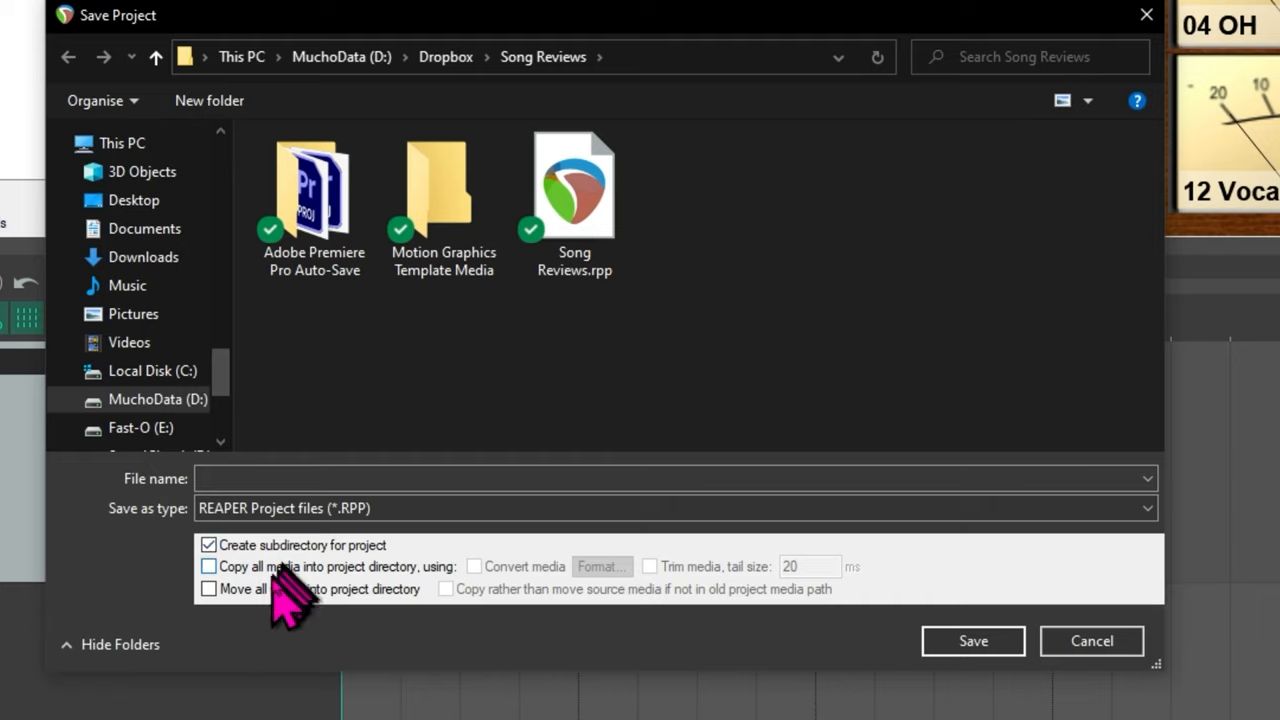
left_click(208, 566)
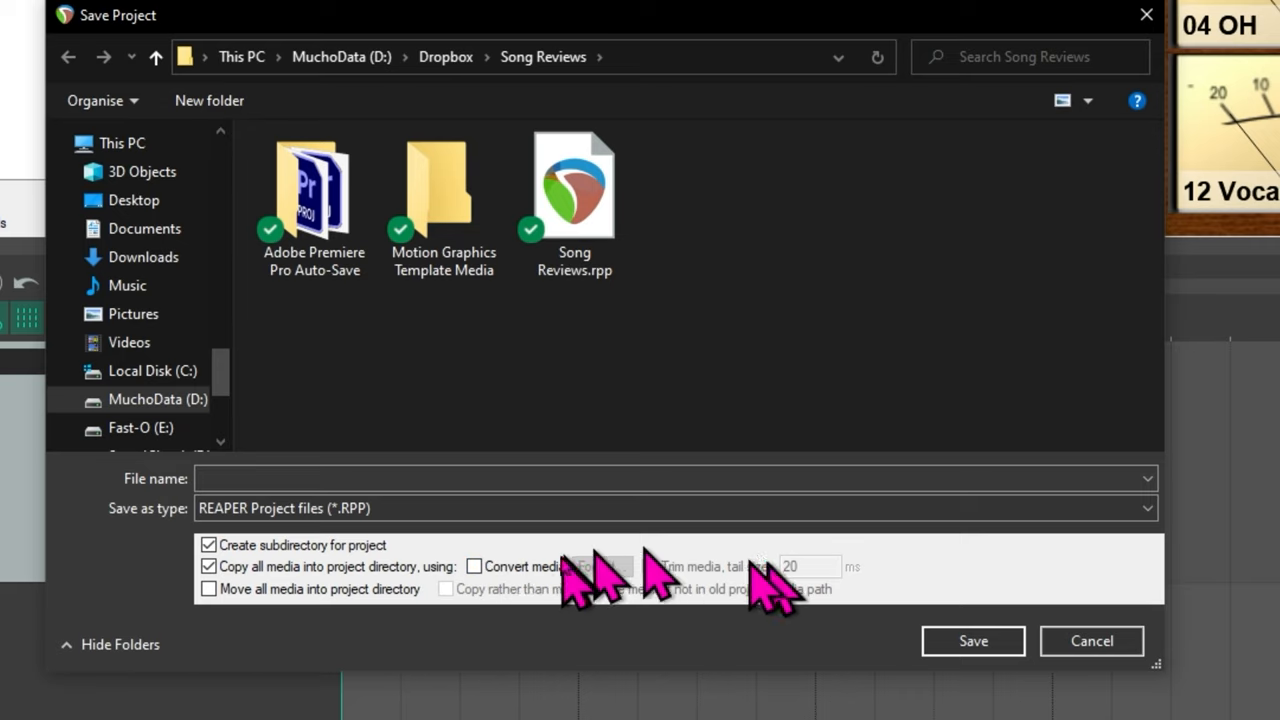
mouse_move(95, 585)
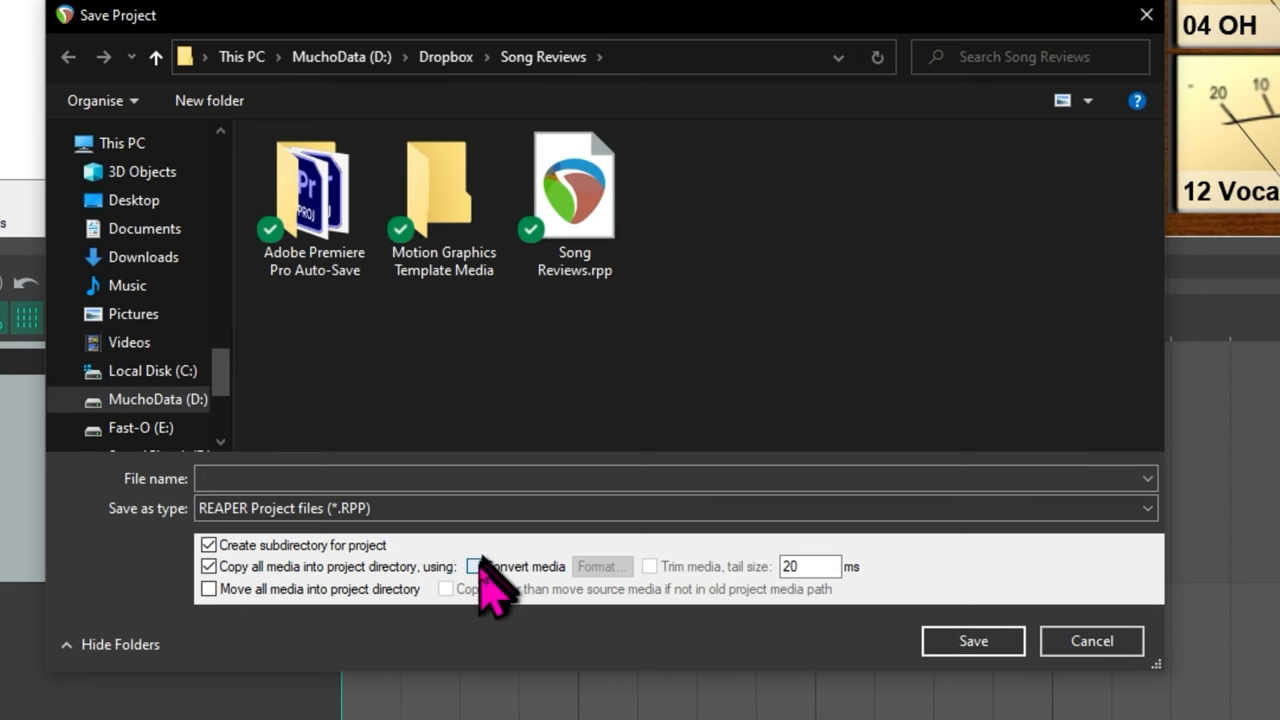
left_click(472, 566)
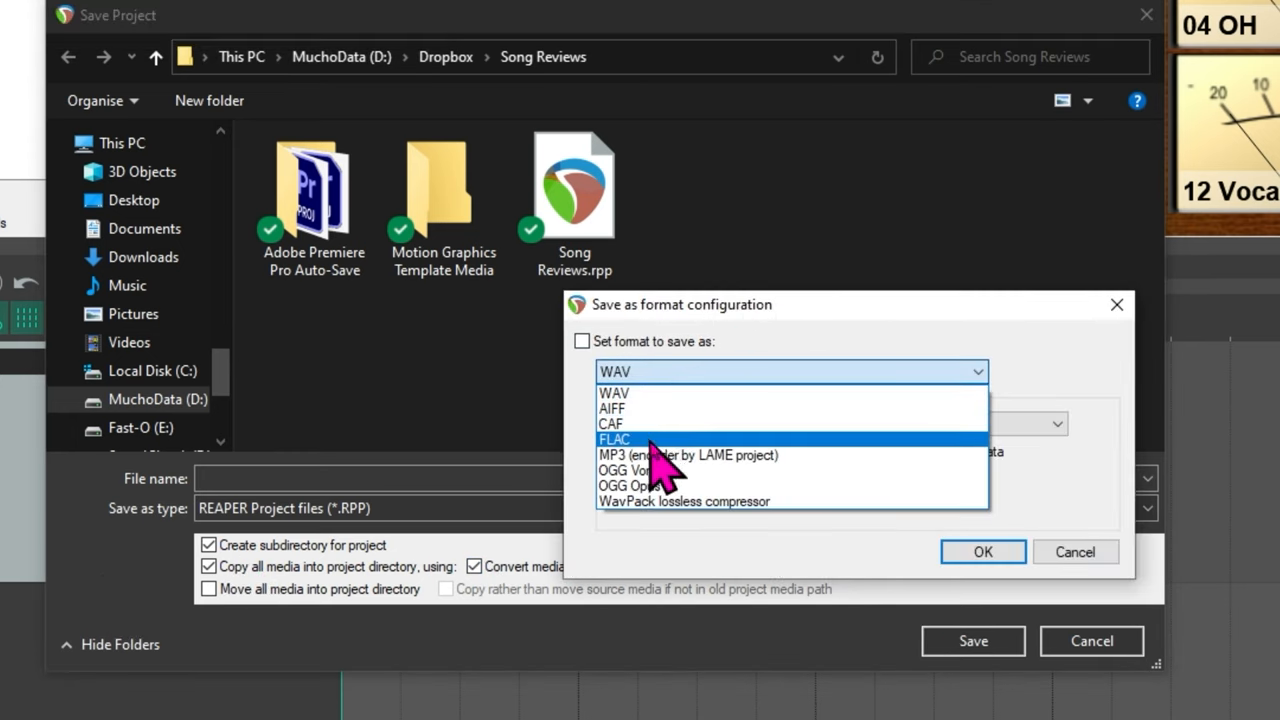
Pick FLAC as the save-as format and confirm it, then untick Convert media.
left_click(615, 439)
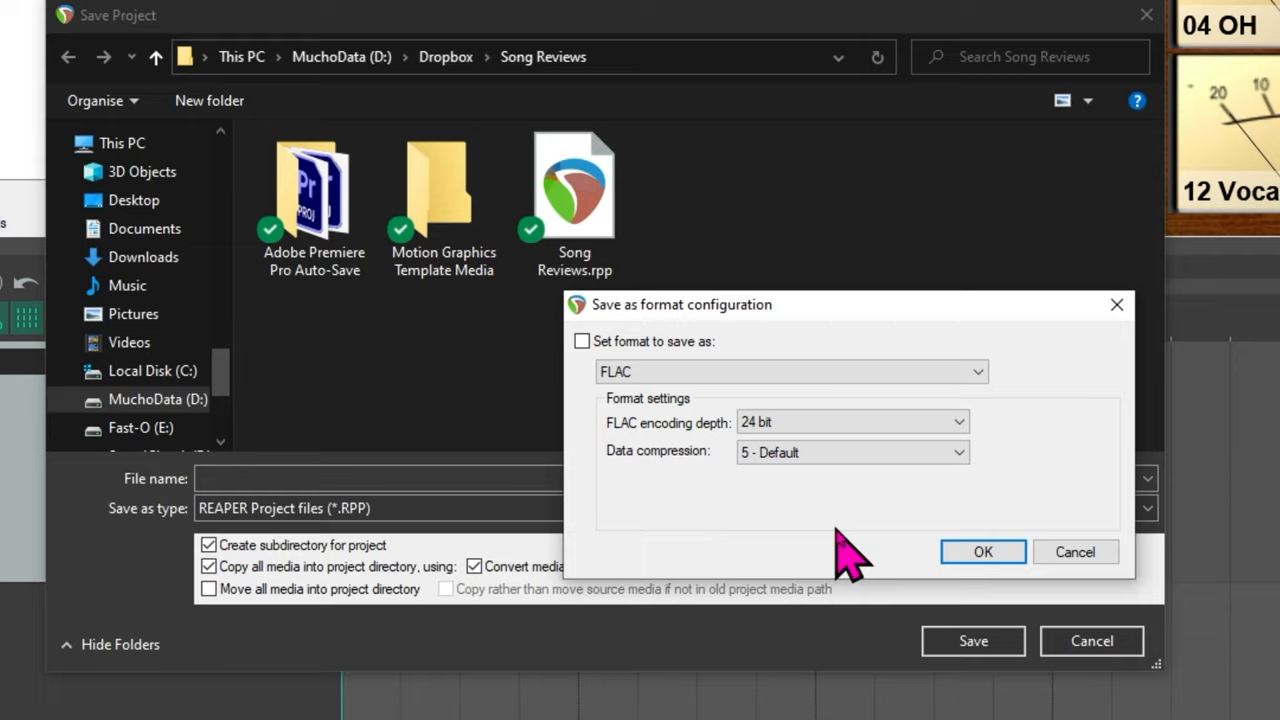
left_click(582, 341)
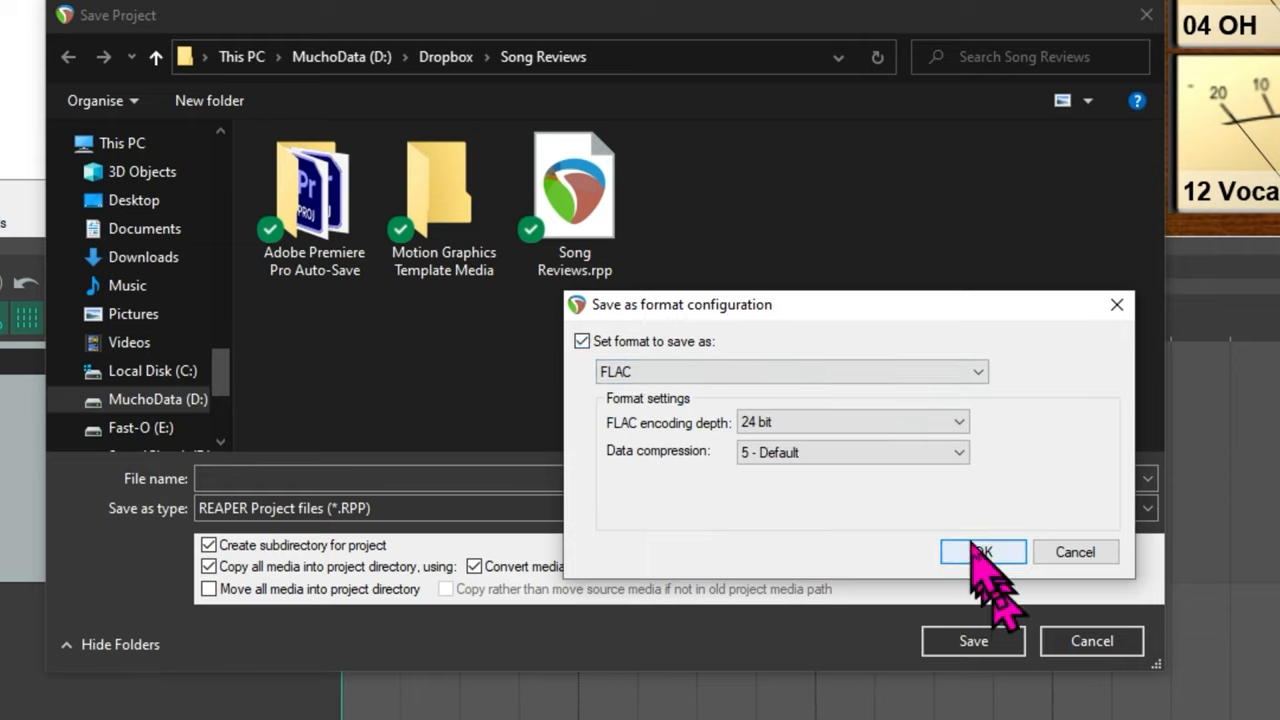
left_click(982, 552)
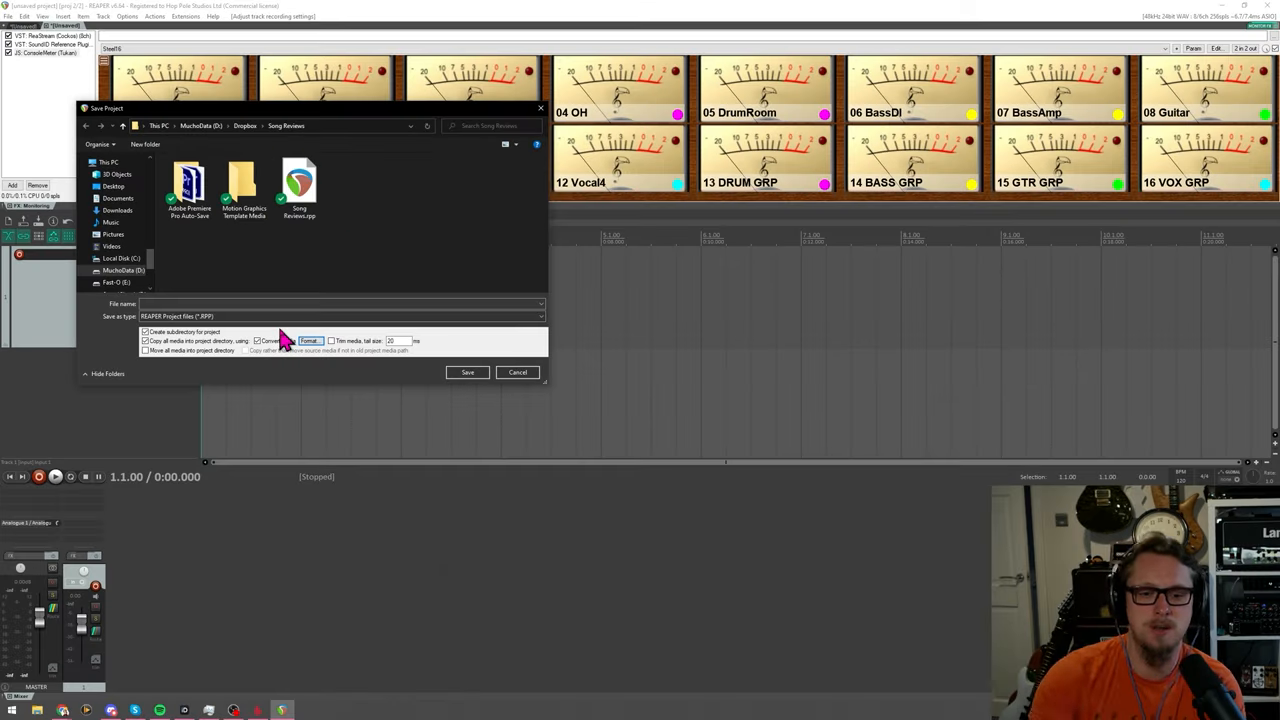
left_click(257, 340)
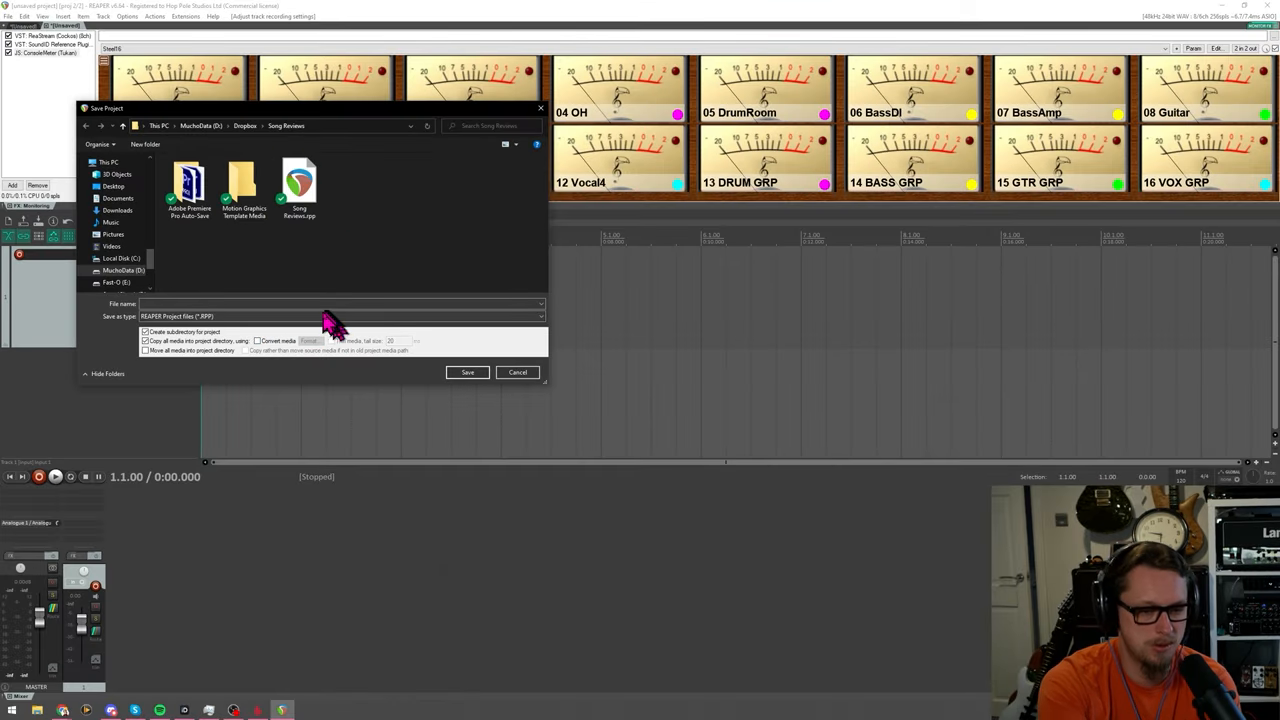